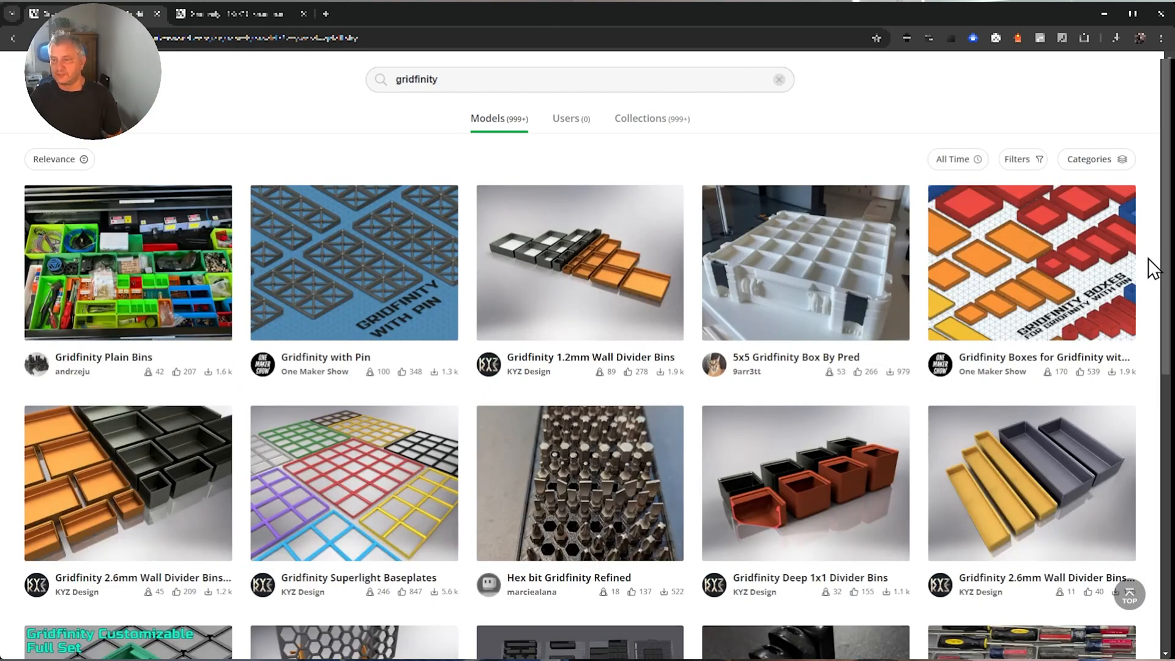
Scroll through MakerWorld to the Gridfinity P1S/X1C Spare parts organizers model and its photo.
scroll("down", 3)
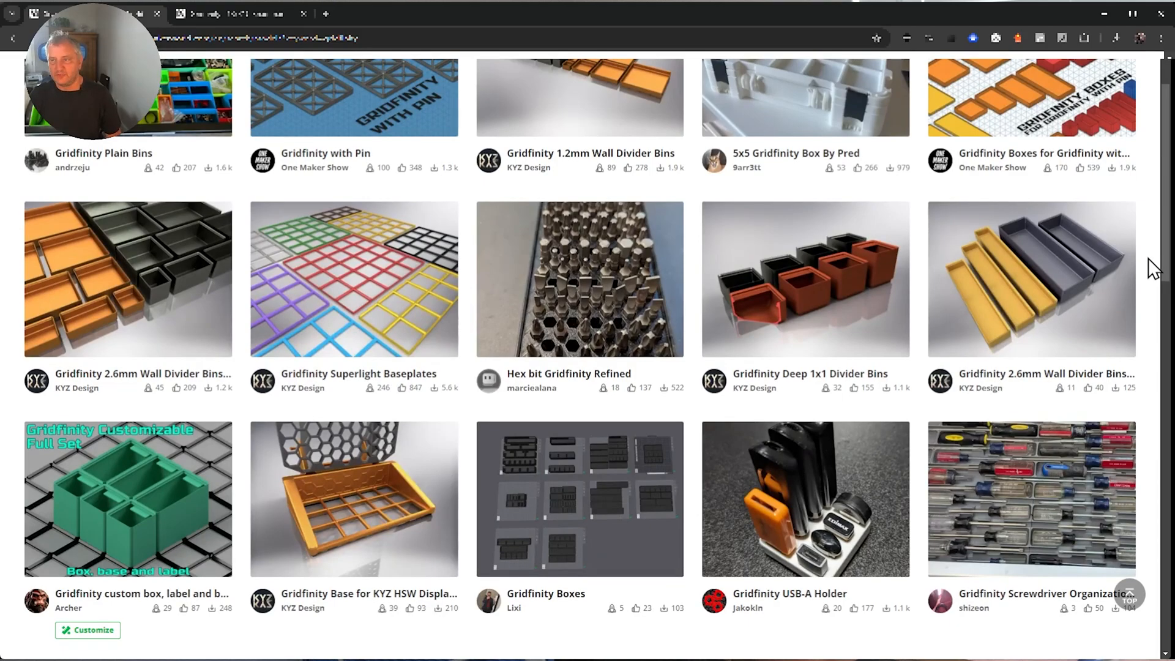
scroll("down", 3)
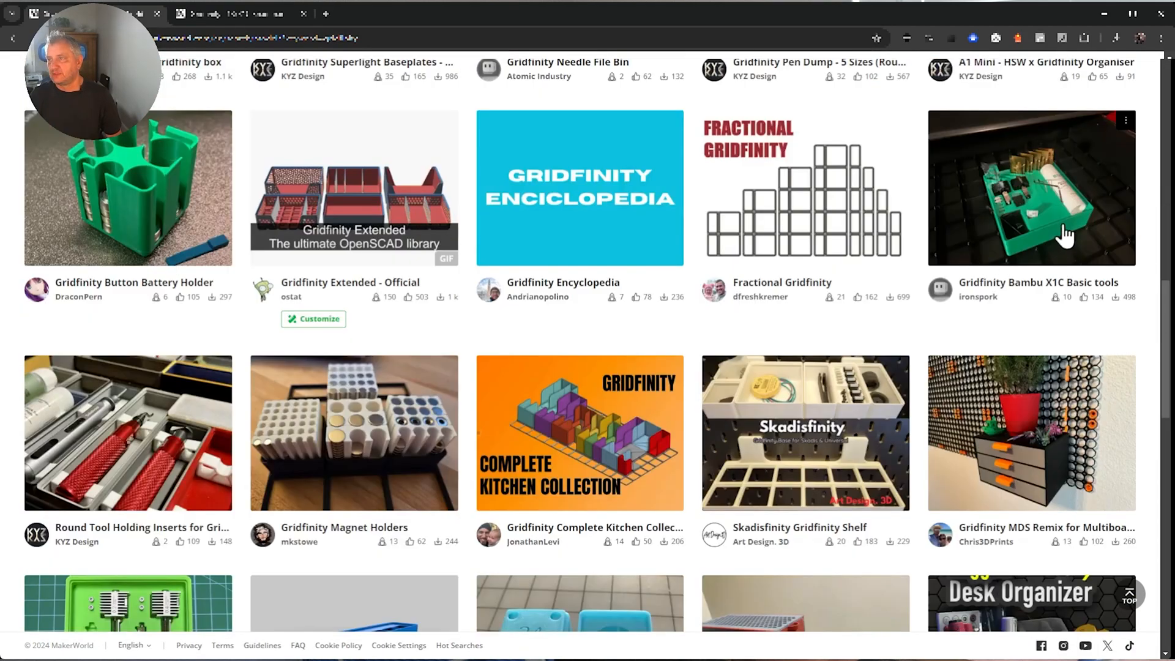
mouse_move(1094, 229)
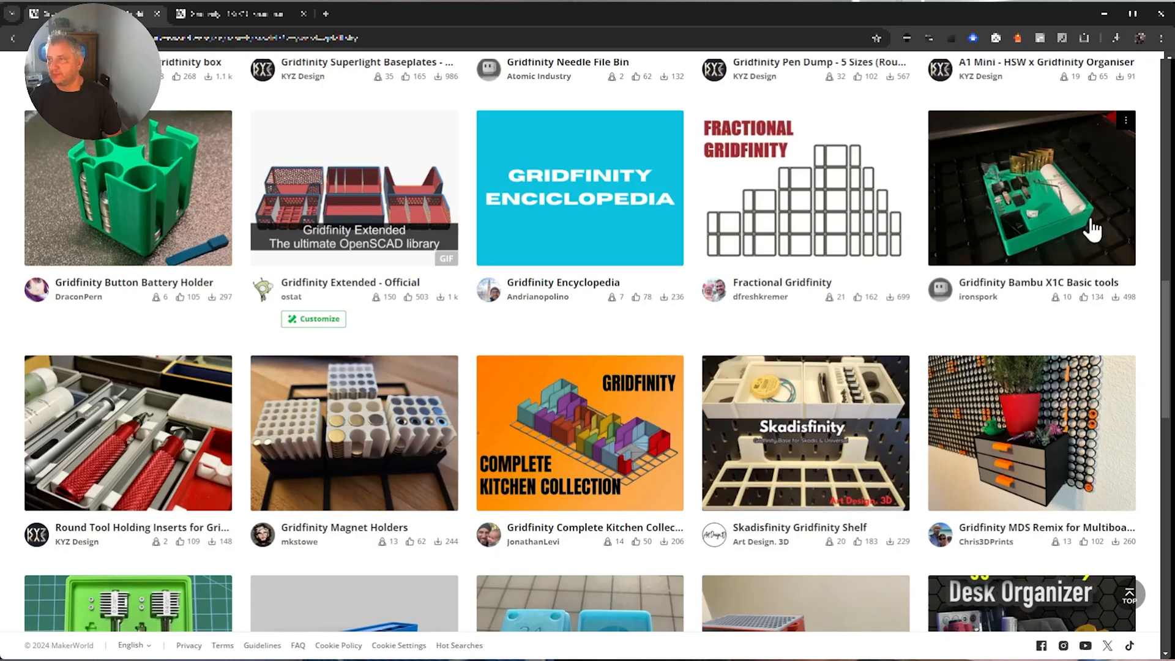
mouse_move(1065, 197)
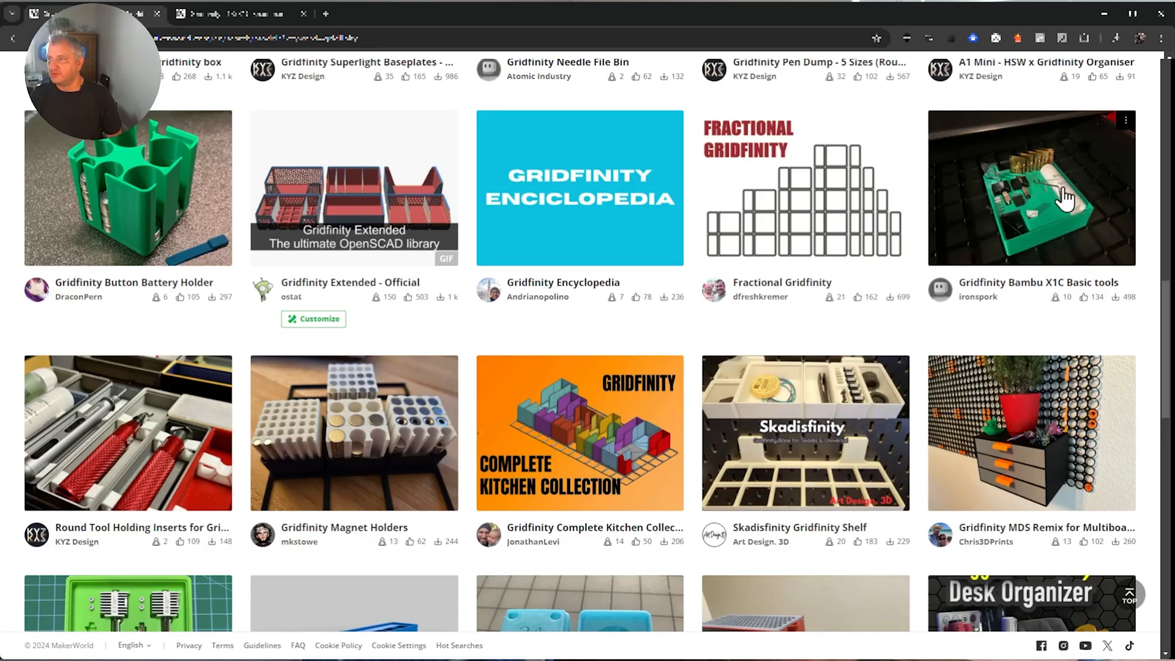
scroll("down", 3)
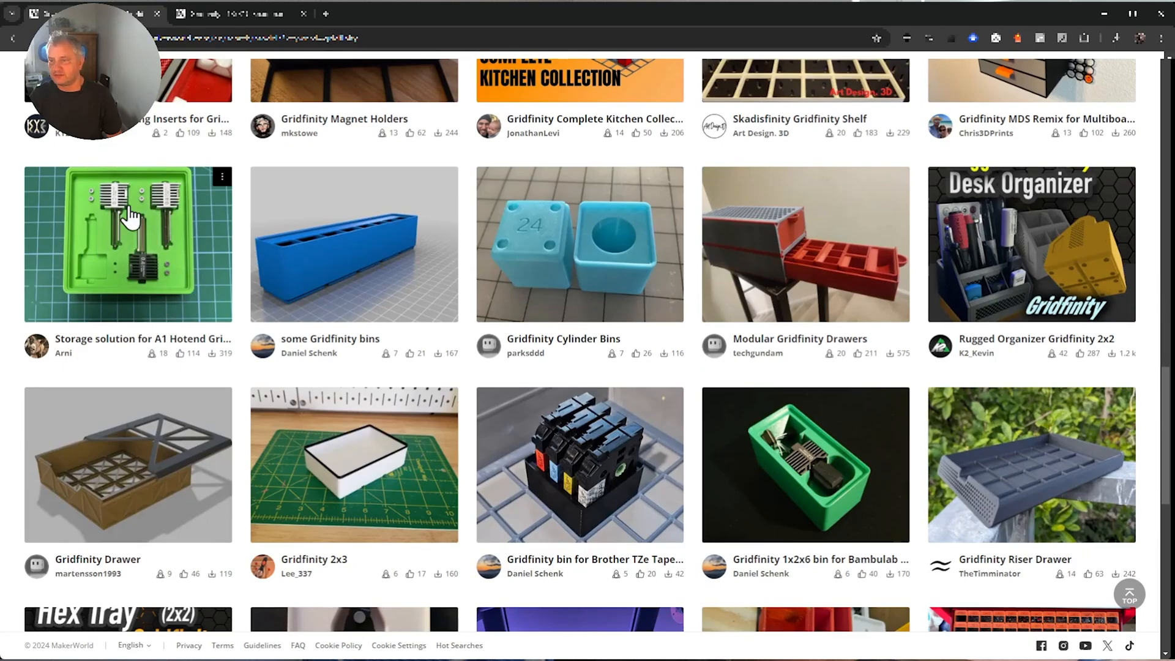
mouse_move(1055, 343)
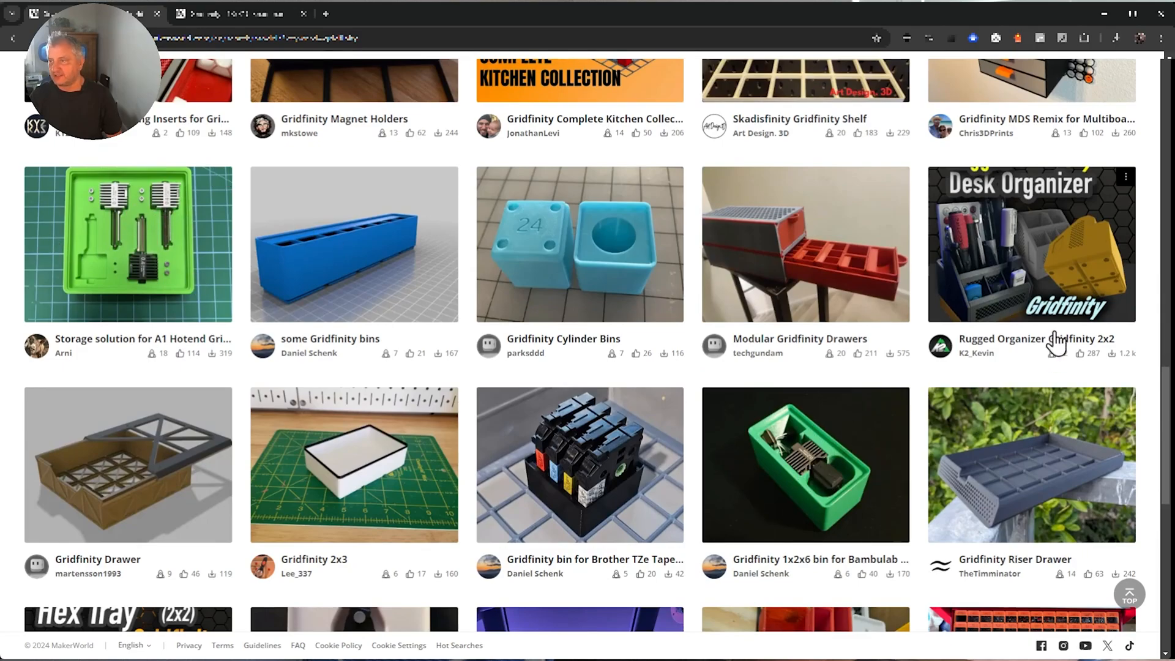
scroll("down", 3)
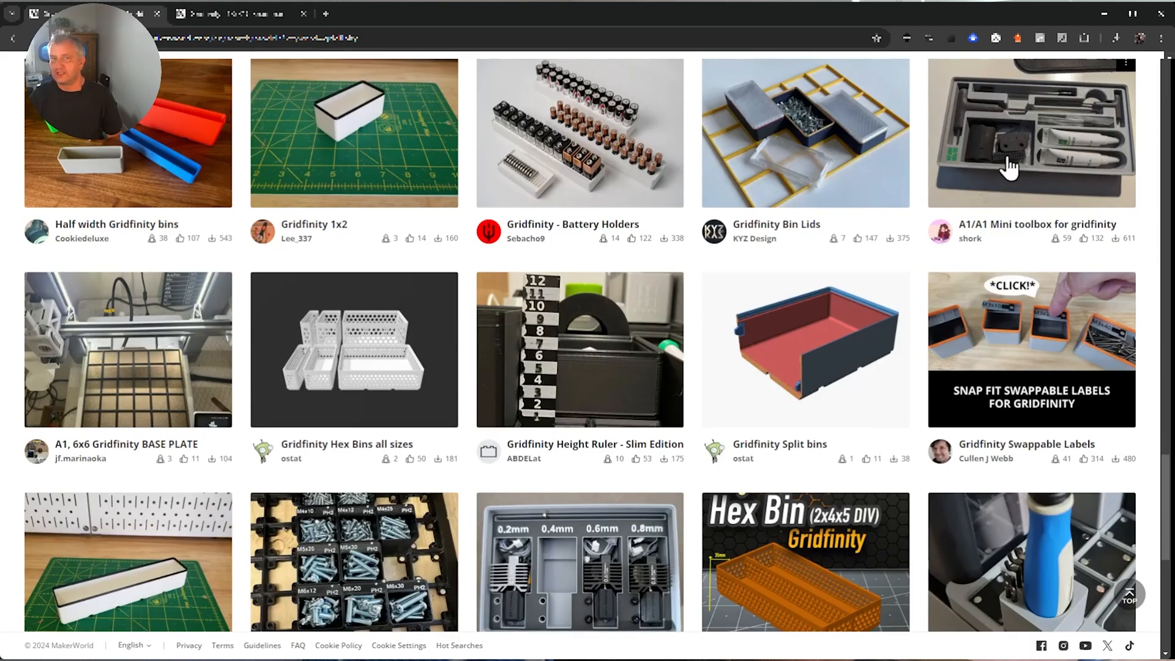
scroll("down", 3)
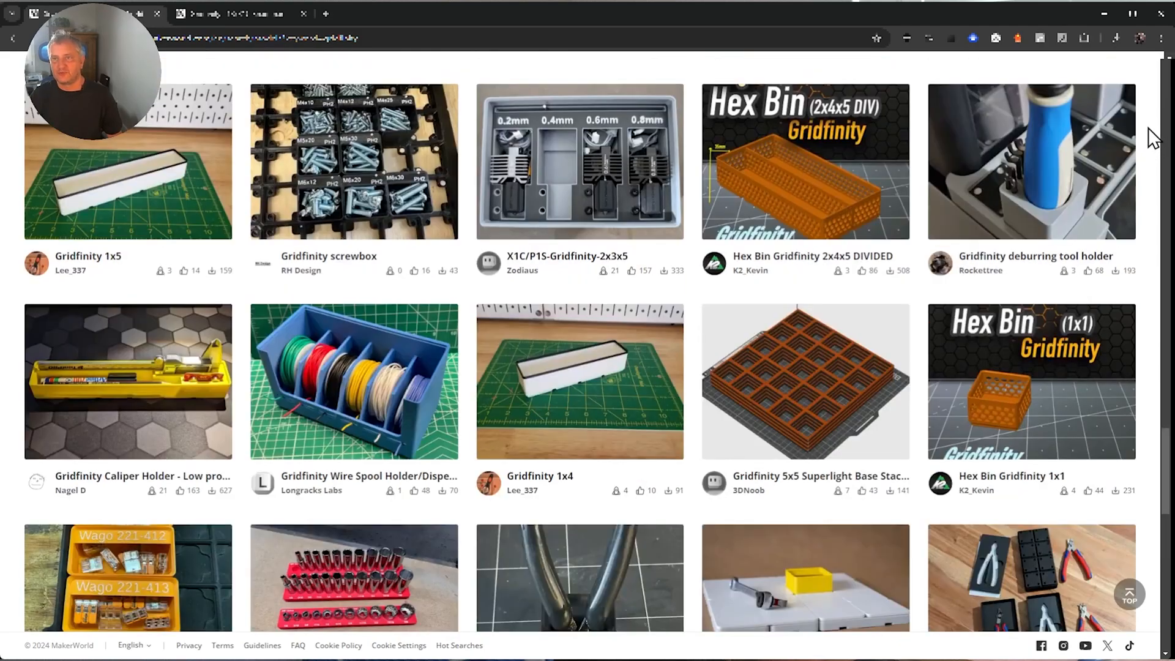
mouse_move(1154, 220)
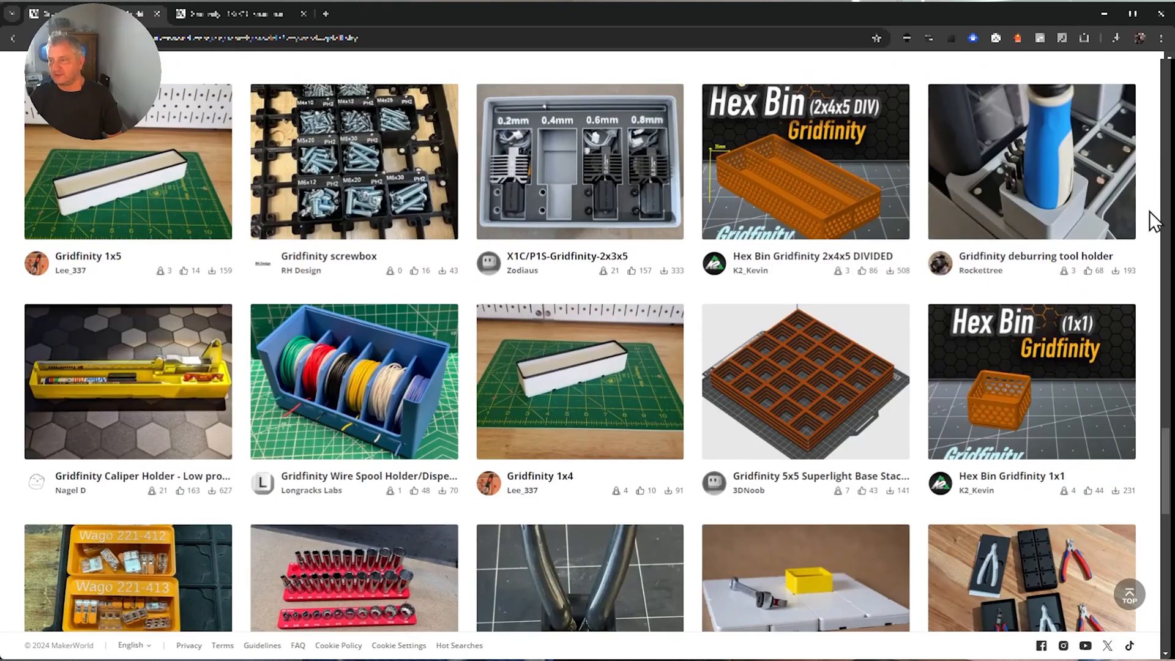
scroll("down", 3)
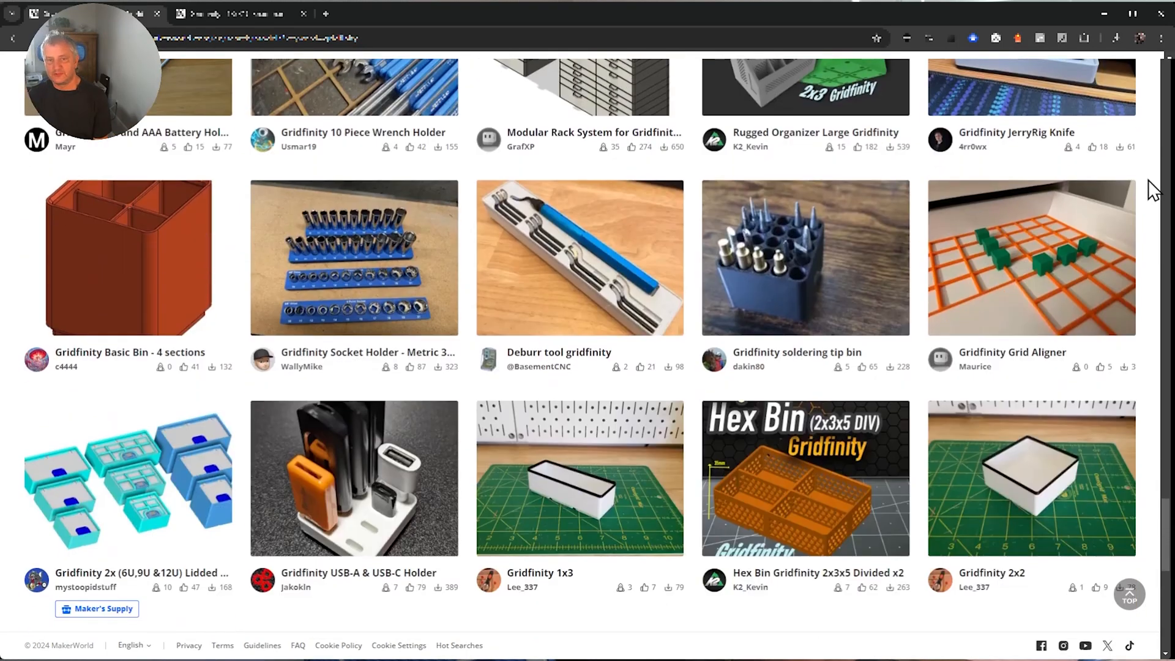
scroll("down", 3)
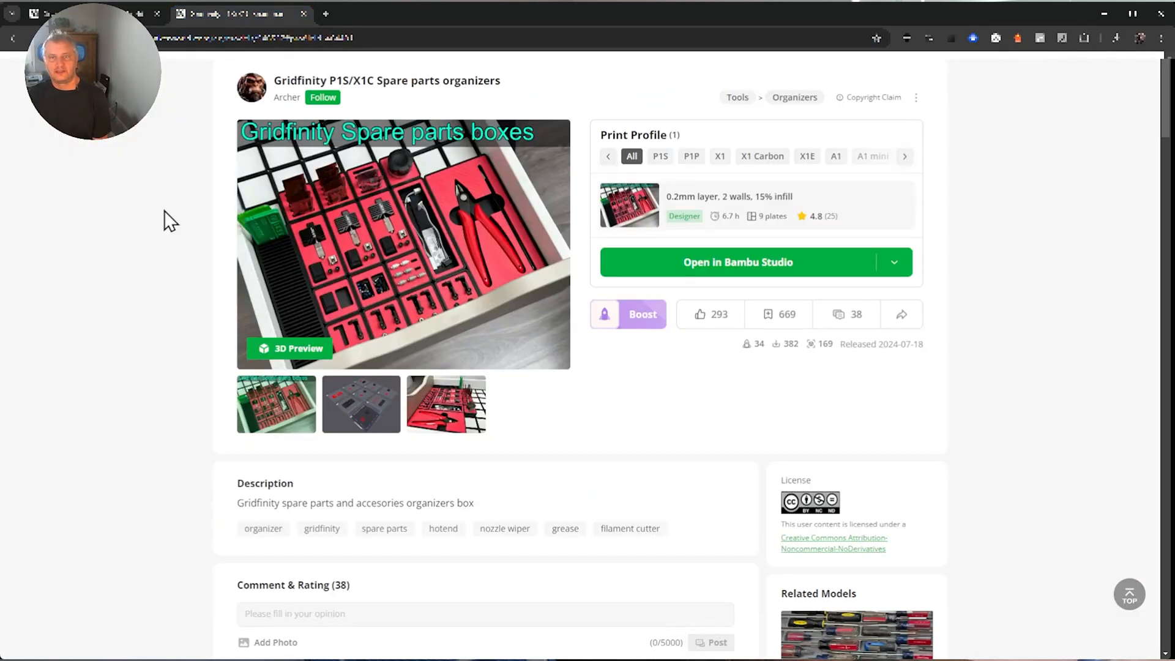
mouse_move(83, 314)
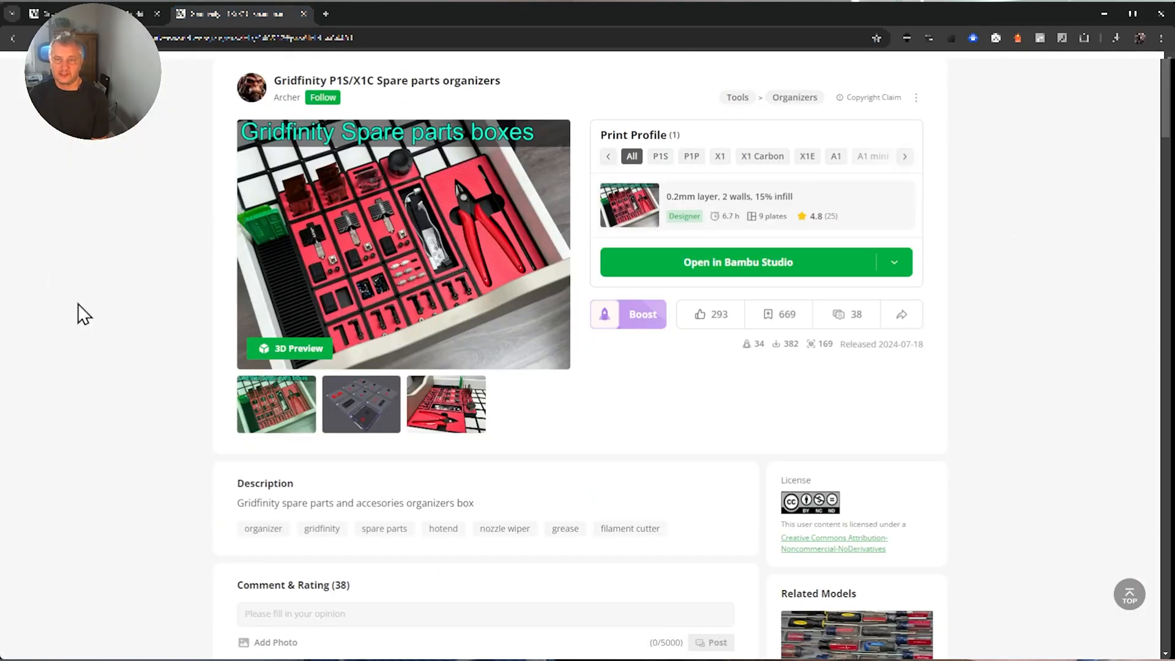
mouse_move(386, 276)
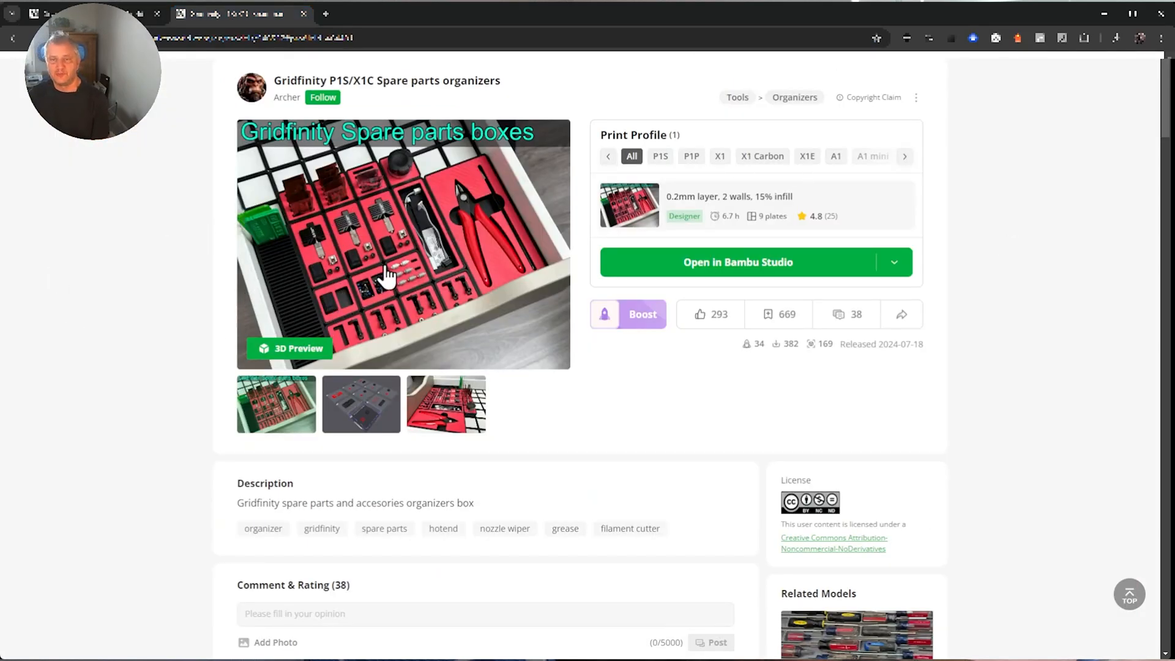
mouse_move(373, 346)
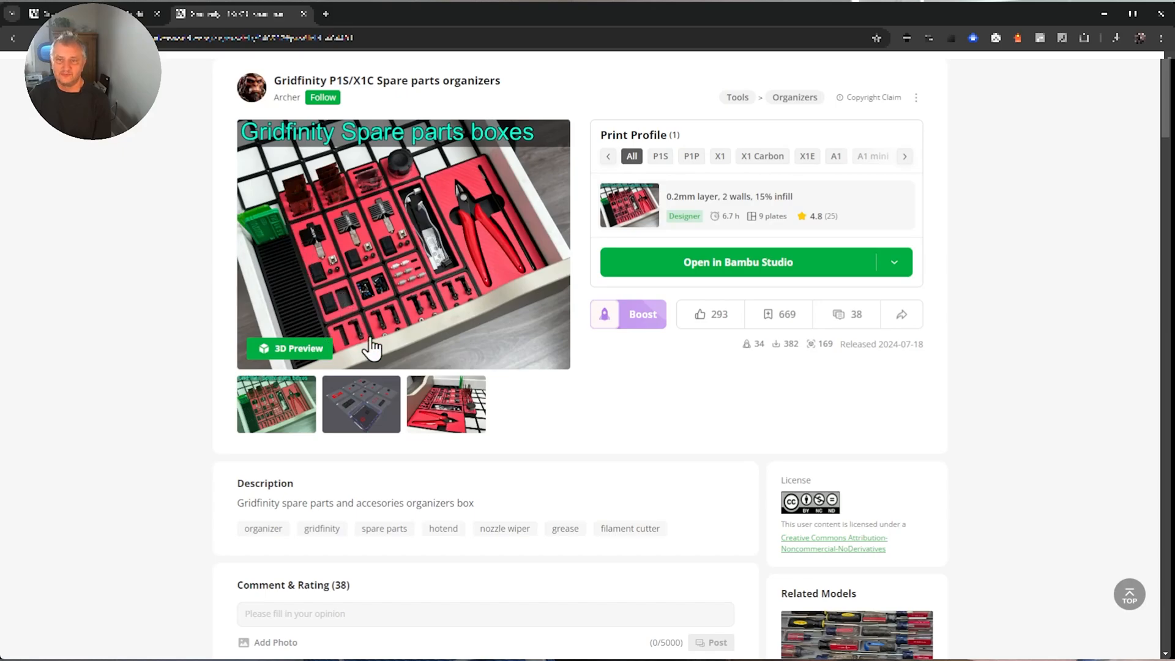
mouse_move(310, 255)
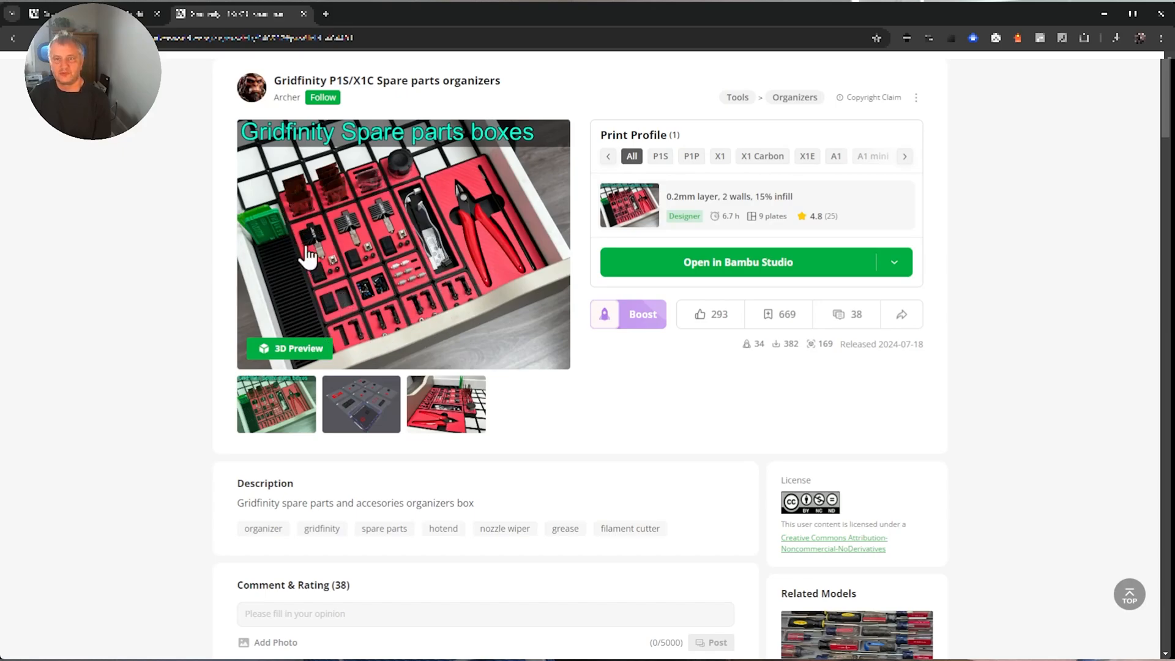
left_click(403, 243)
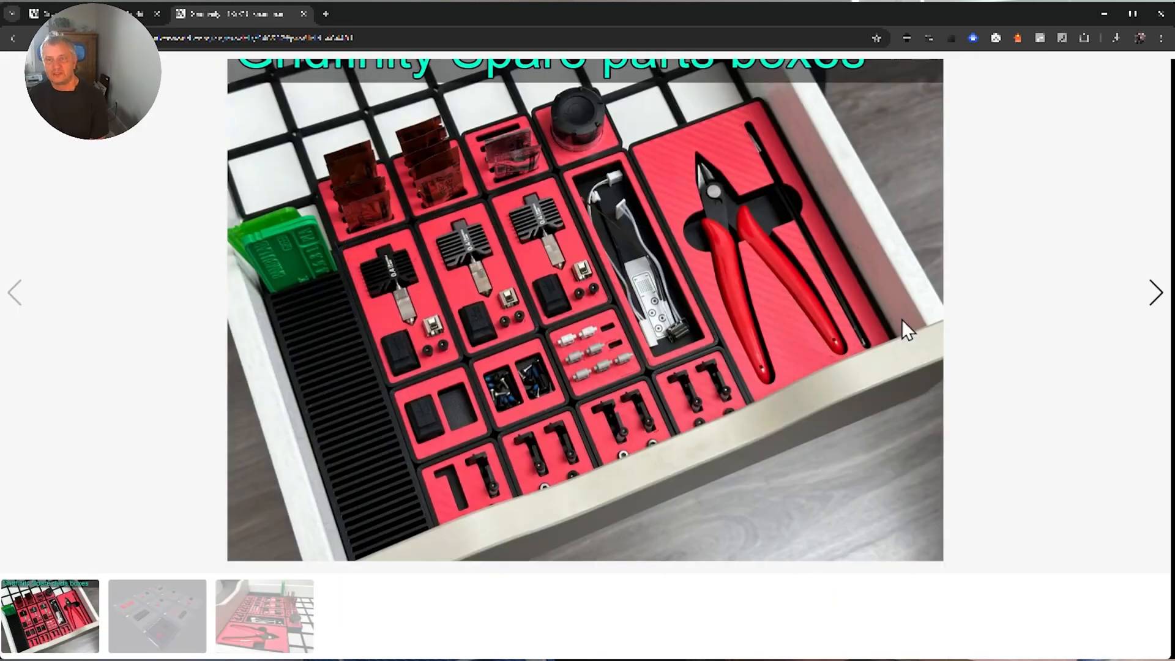
mouse_move(573, 476)
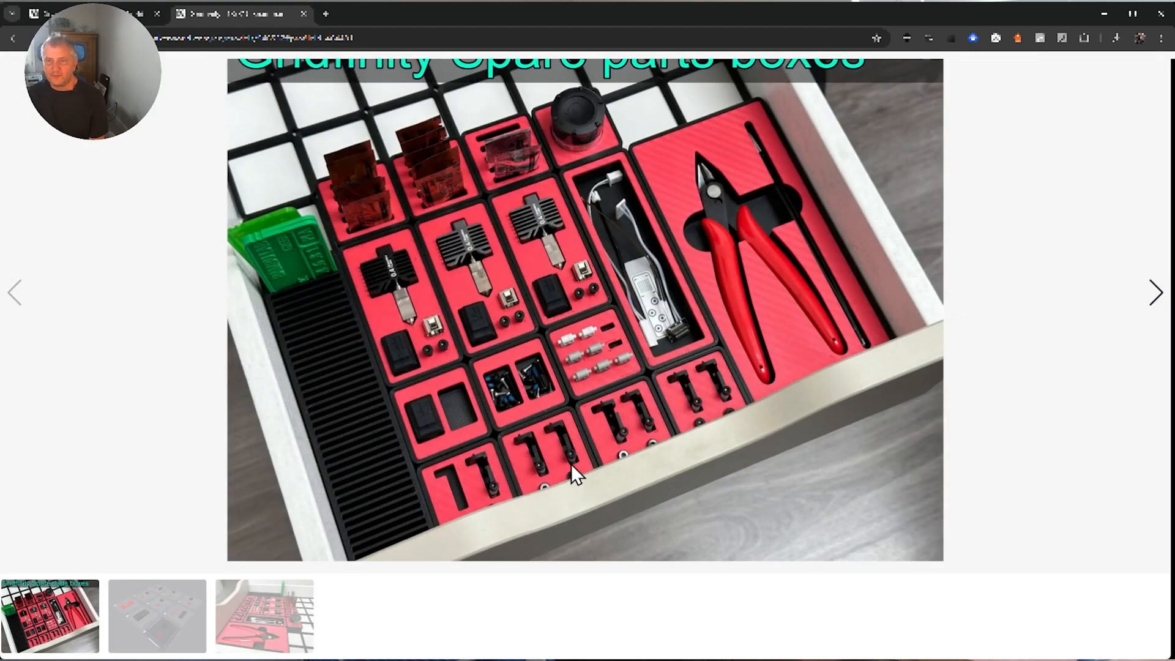
mouse_move(448, 127)
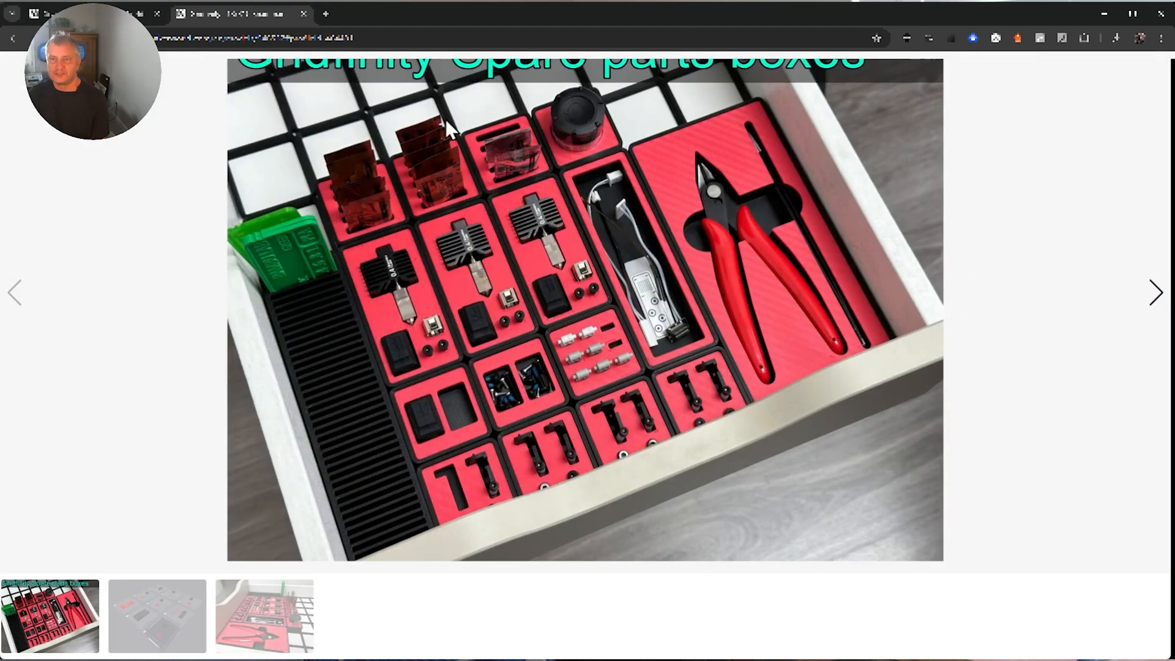
mouse_move(603, 203)
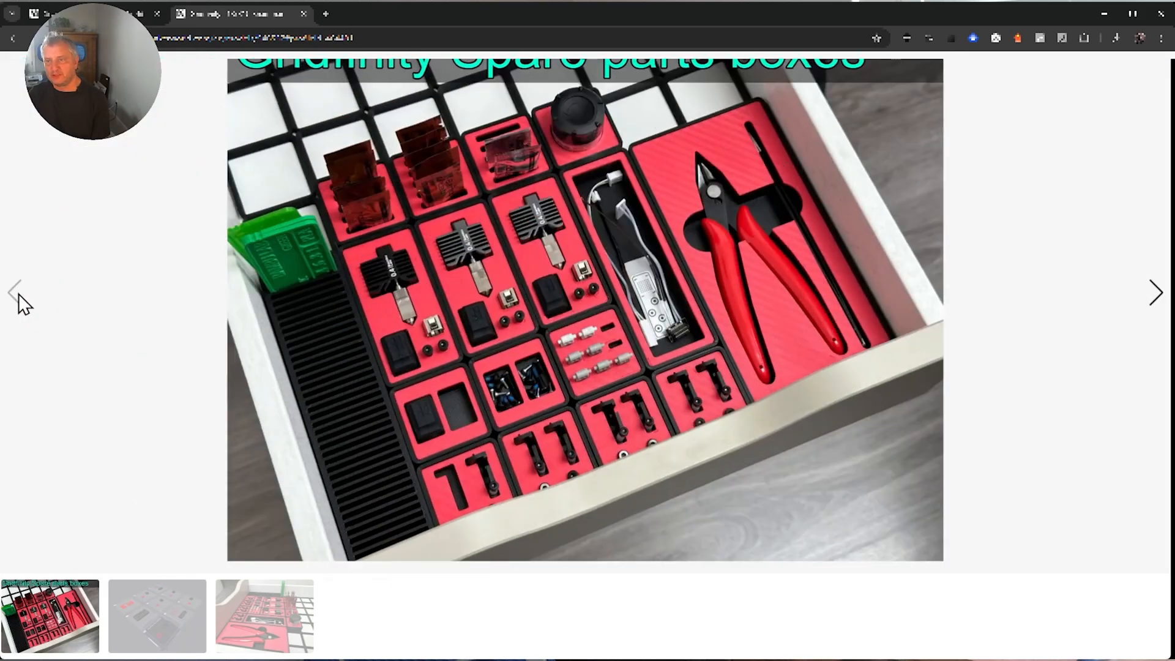
left_click(156, 616)
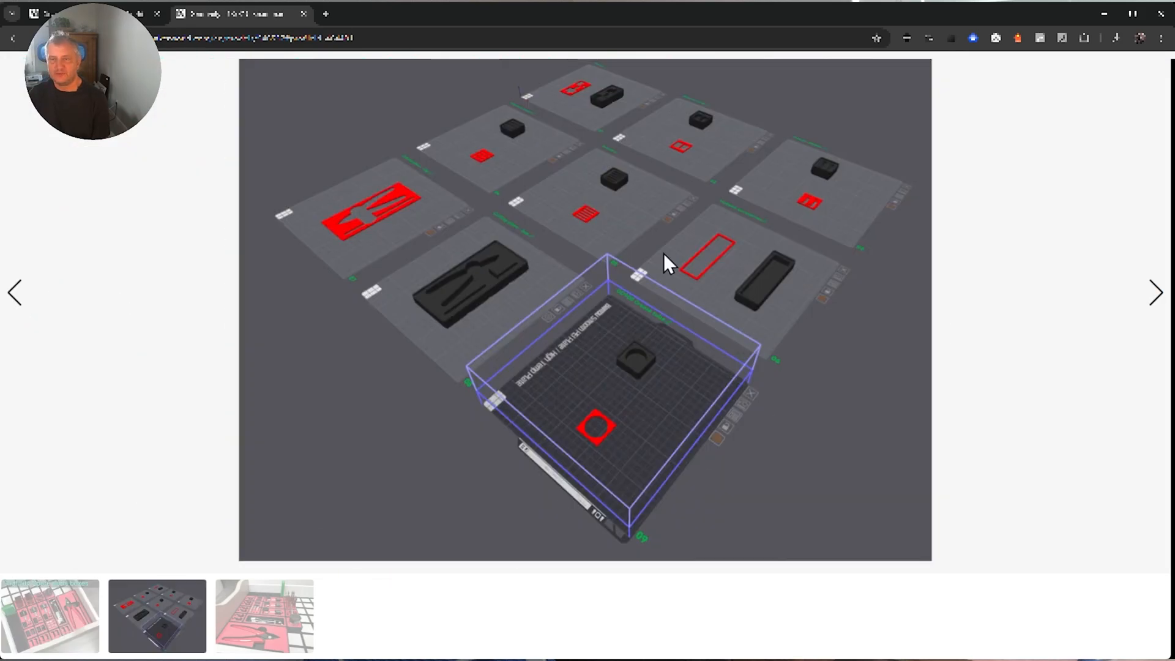
mouse_move(605, 221)
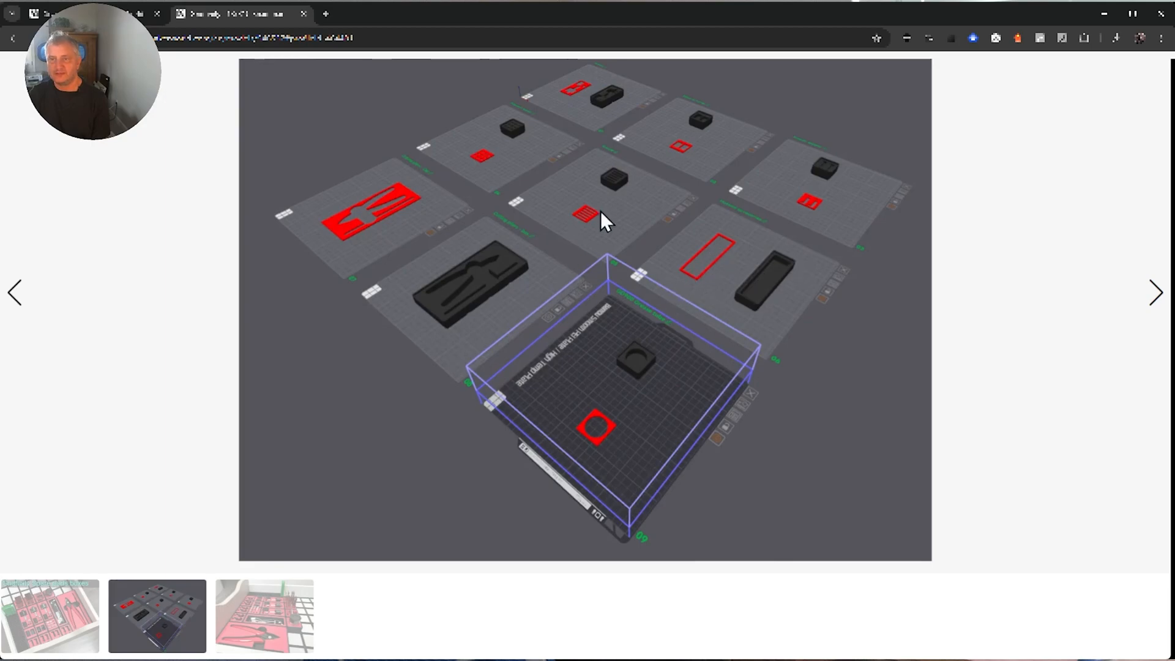
mouse_move(476, 288)
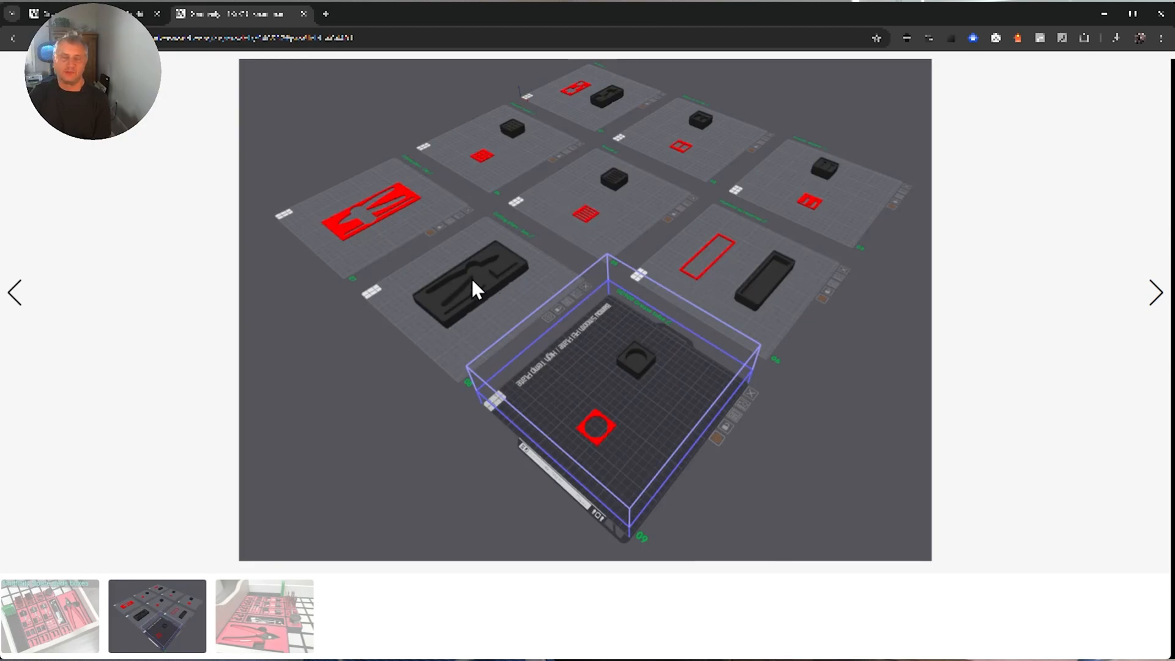
mouse_move(420, 210)
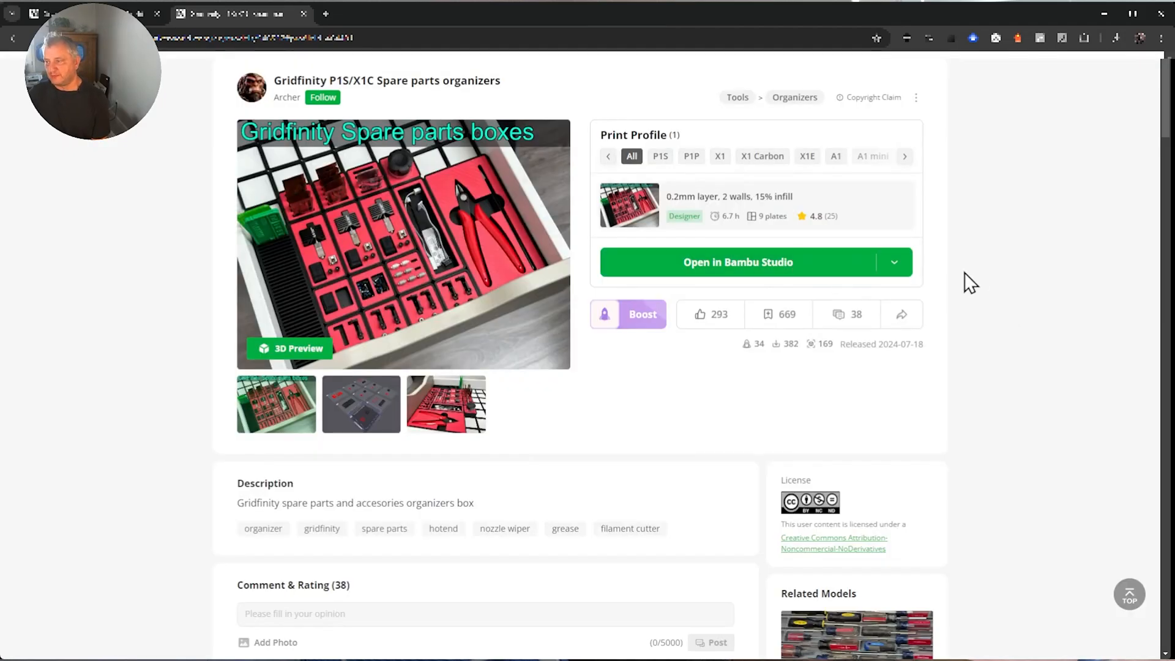
Open the Gridfinity Spare parts project in Bambu Studio from the model page.
left_click(737, 262)
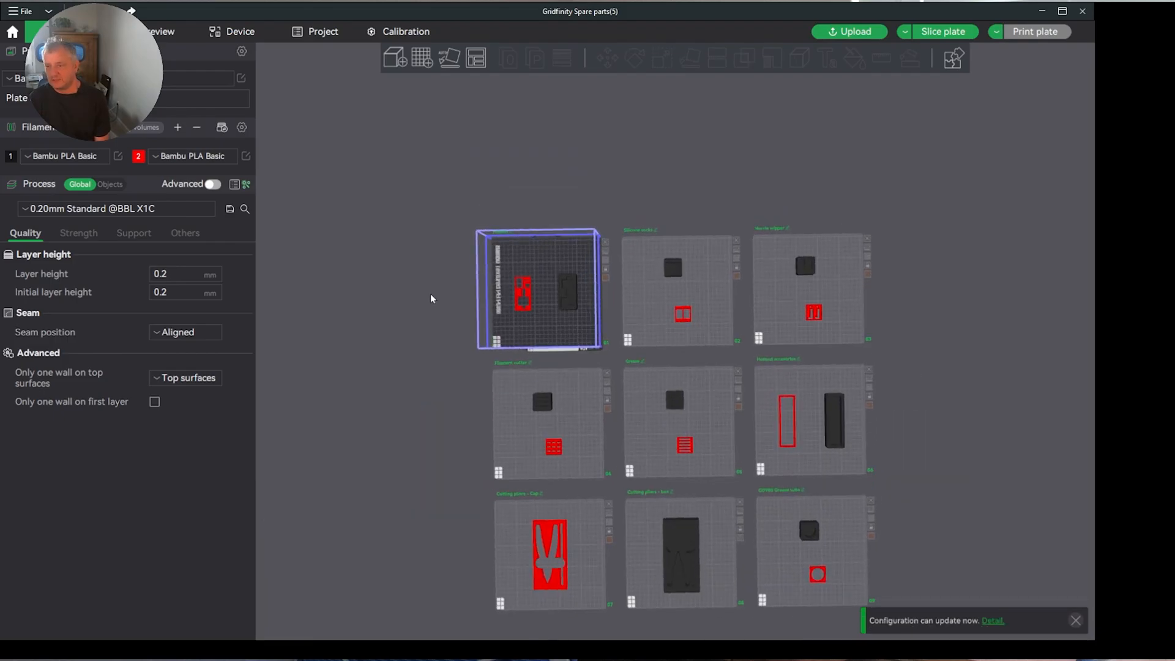
mouse_move(547, 304)
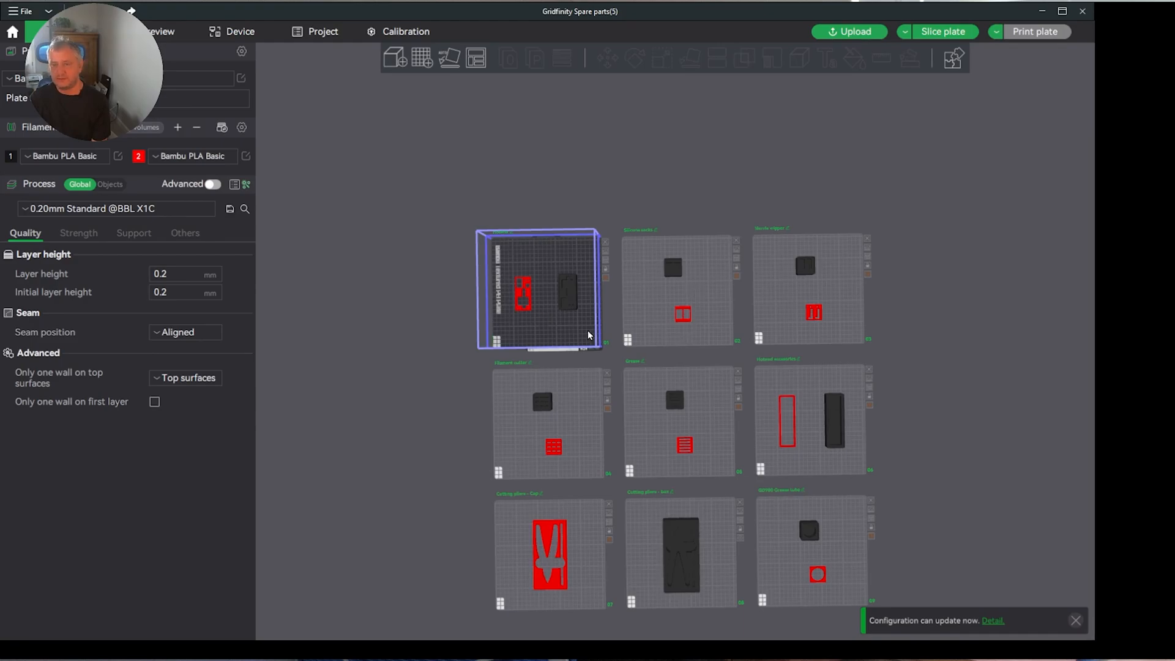
mouse_move(348, 214)
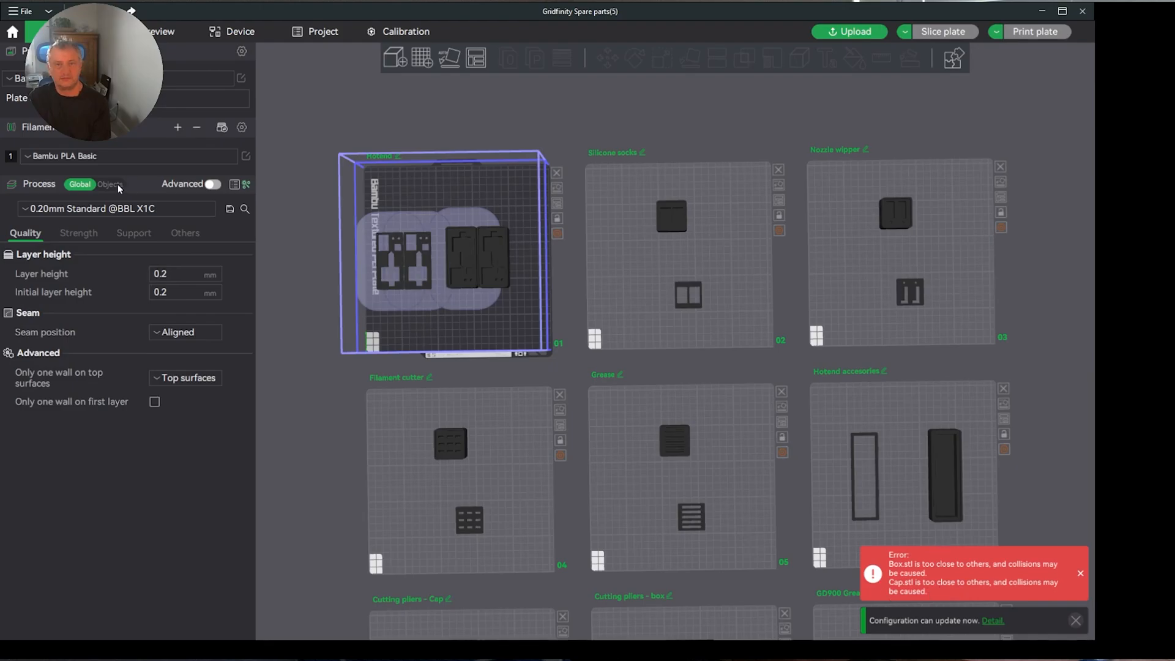
Show per-object settings, select the Hotend plate, and auto-arrange its caps and boxes.
left_click(110, 185)
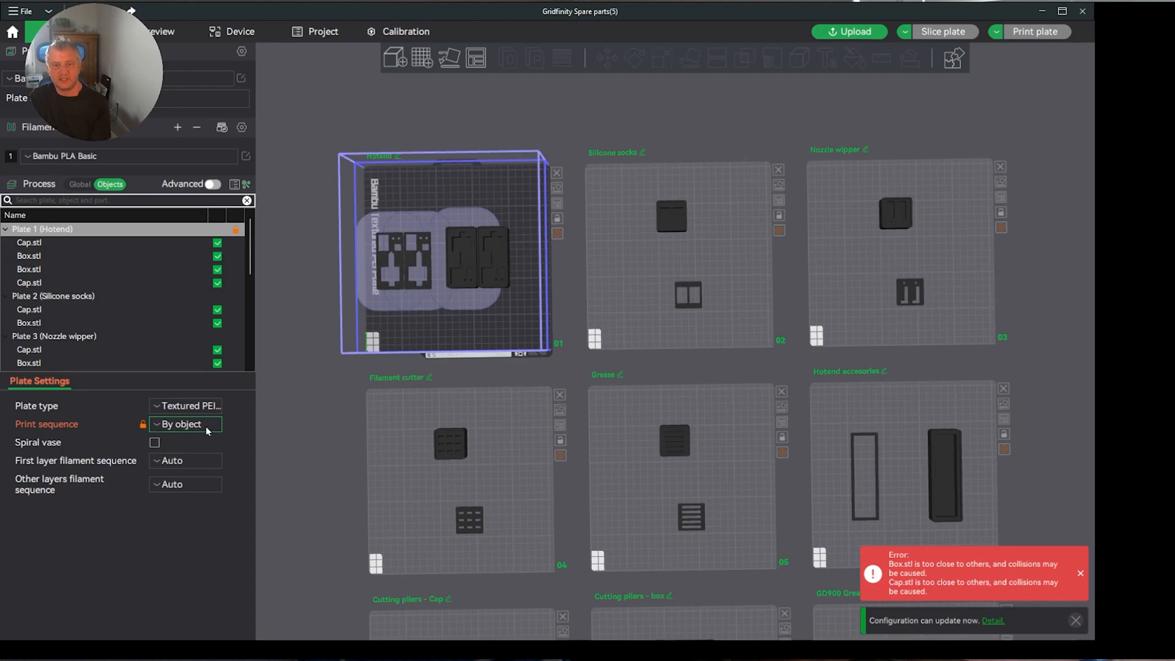
left_click(185, 424)
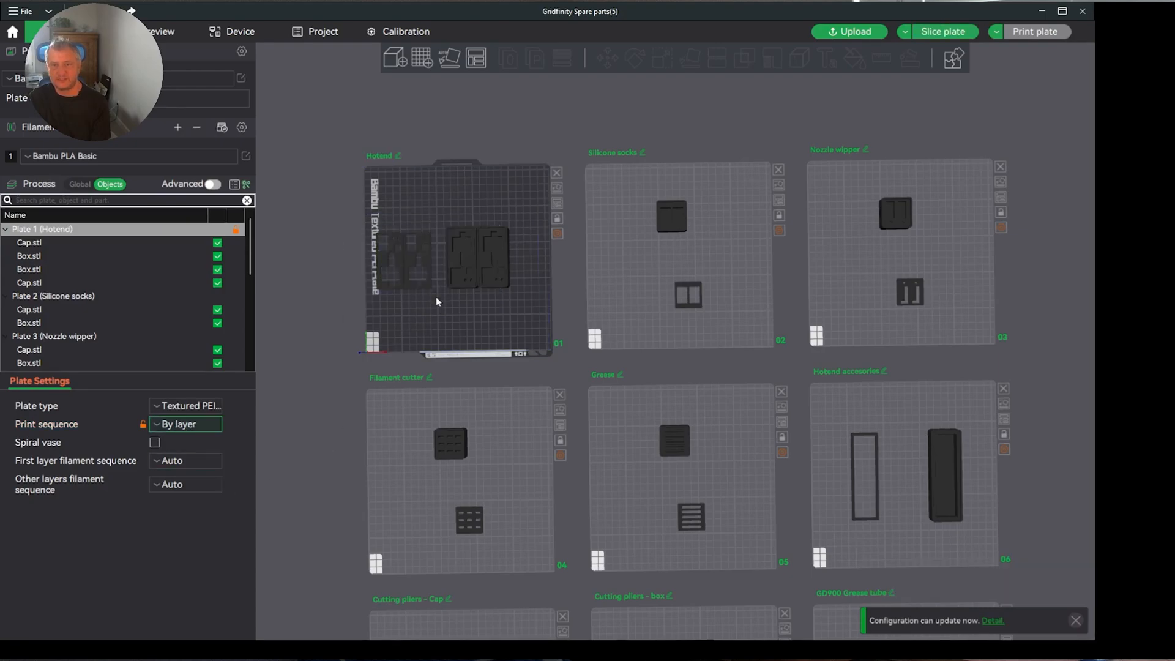
mouse_move(453, 264)
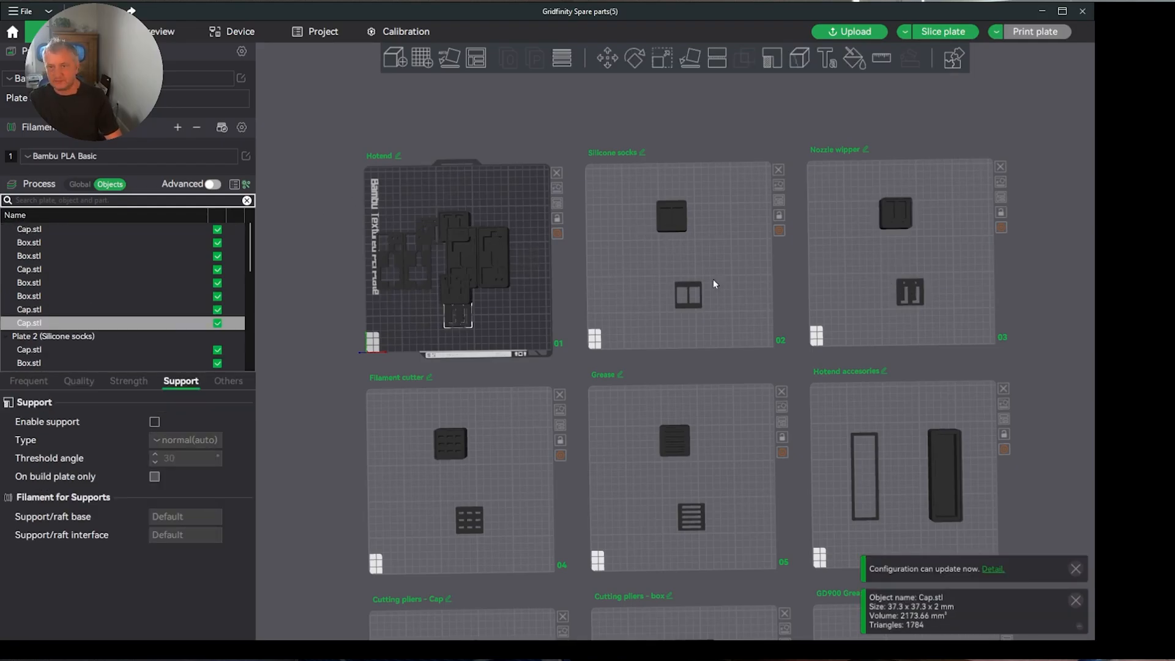
left_click(79, 184)
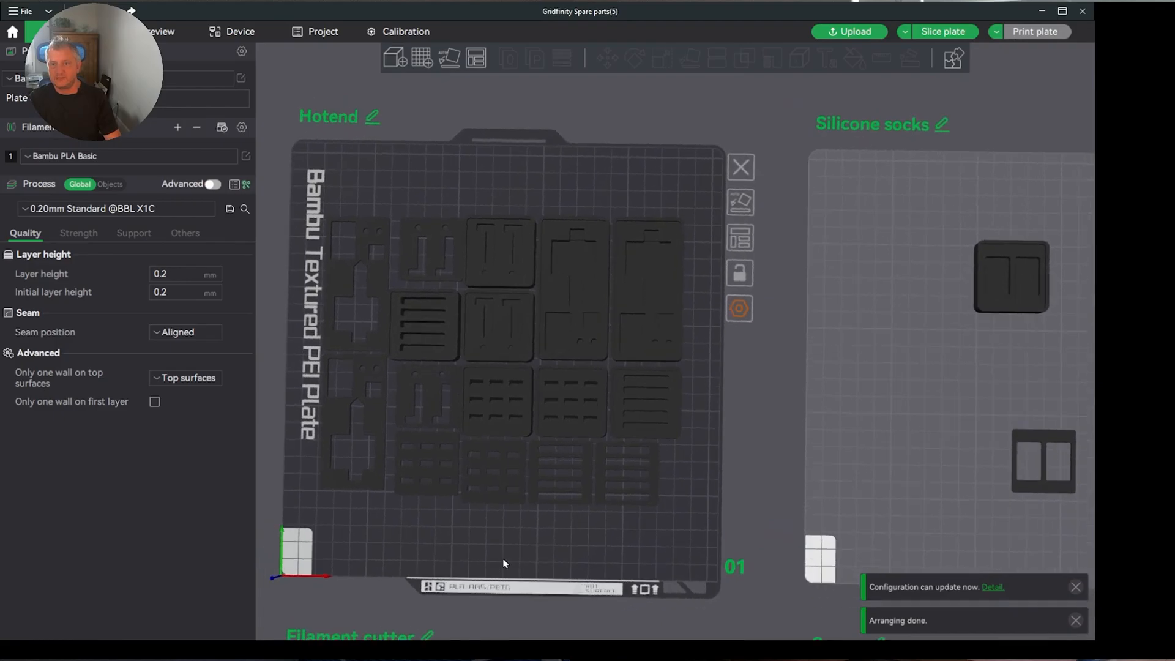
Move the cutting pliers box onto the Hotend plate, then select the Cutting pliers - Cap plate.
scroll("down", 3)
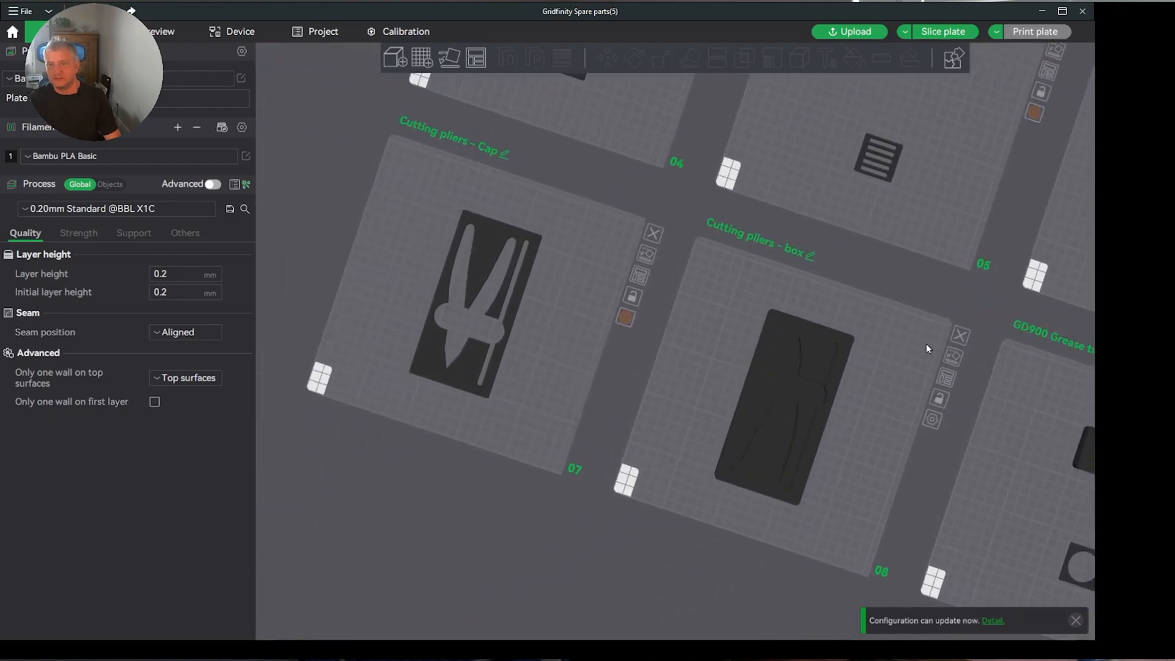
left_click(757, 409)
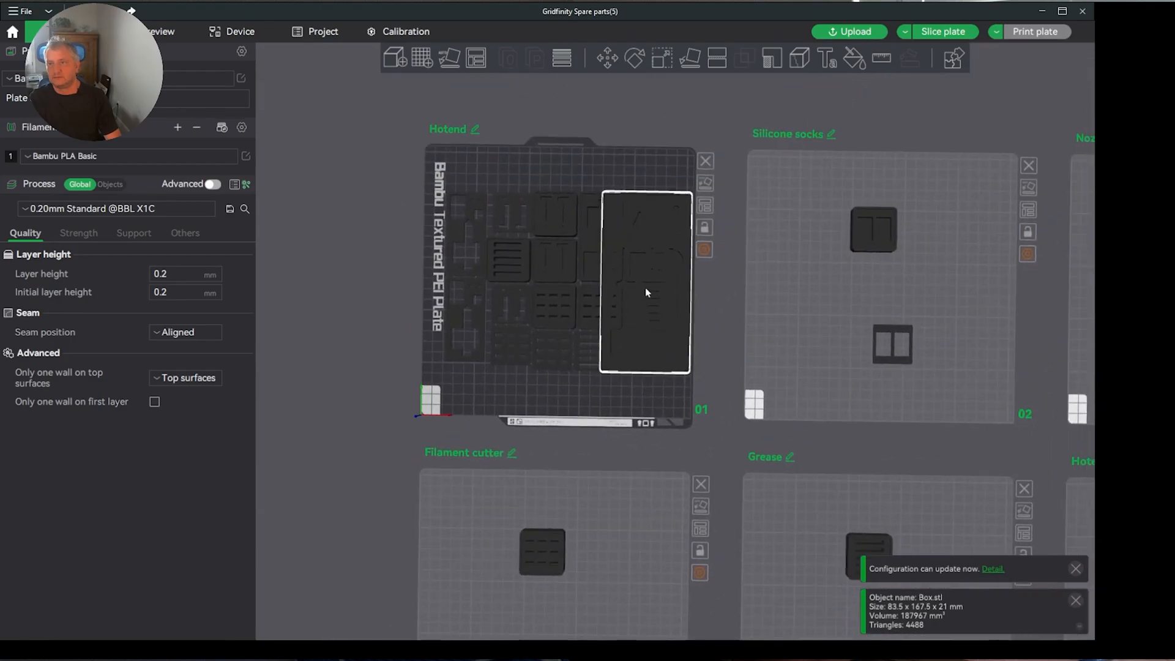
mouse_move(727, 212)
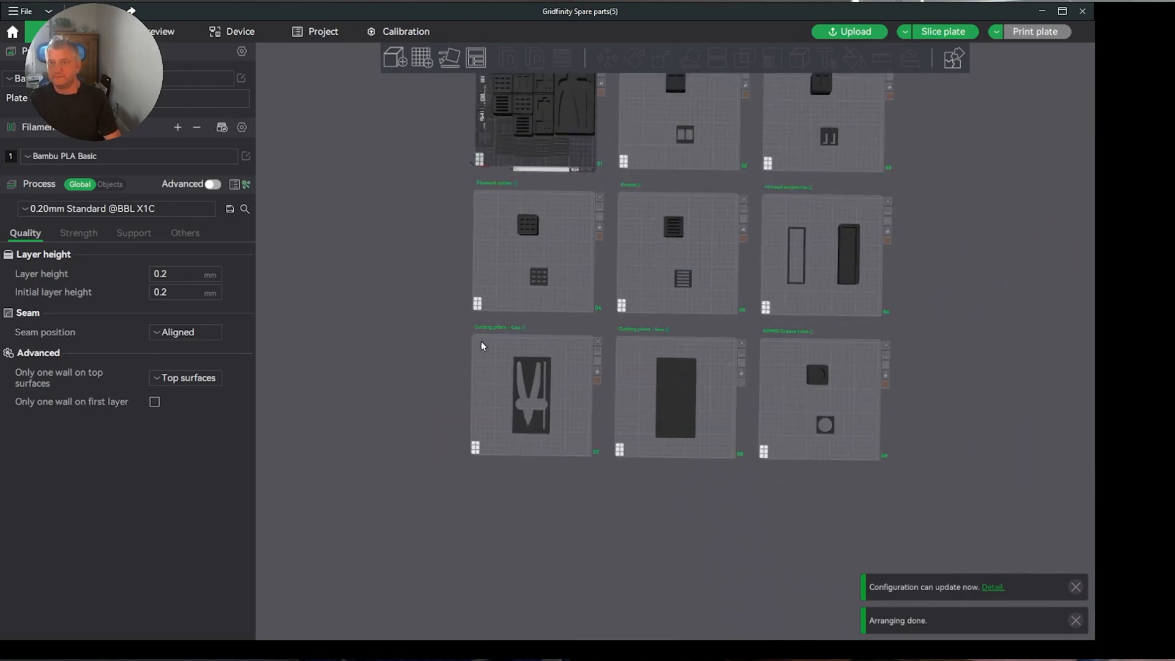
scroll("down", 3)
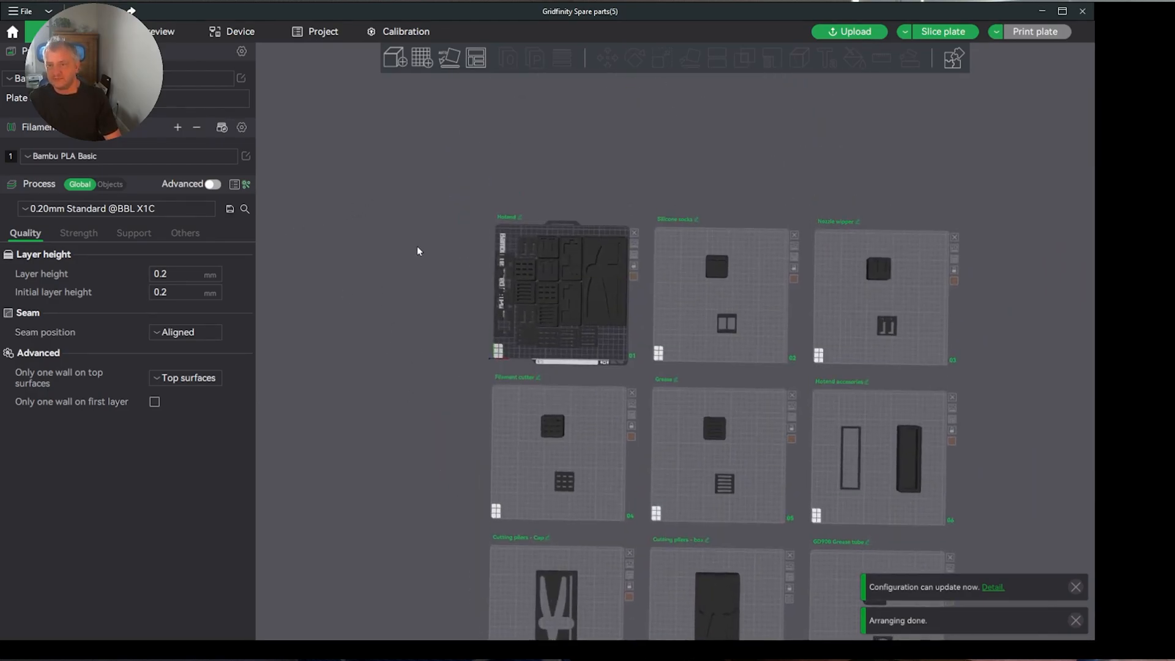
scroll("down", 3)
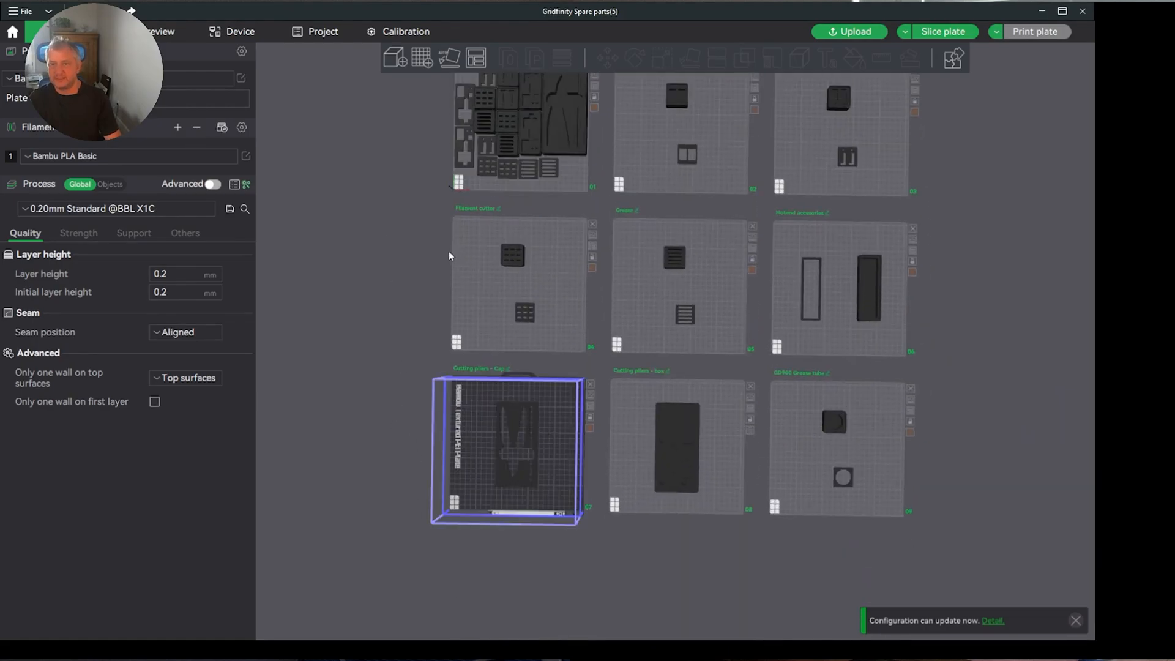
left_click(562, 120)
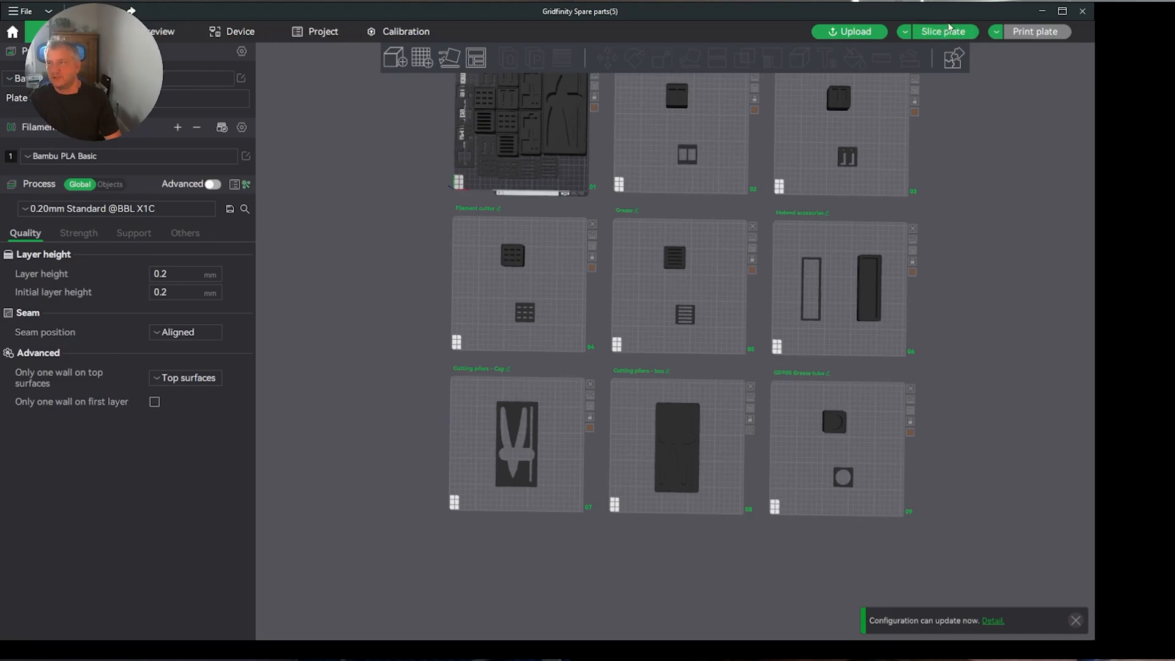
Slice the Hotend plate and review its roughly 233 g, 5h46m print estimate.
left_click(943, 31)
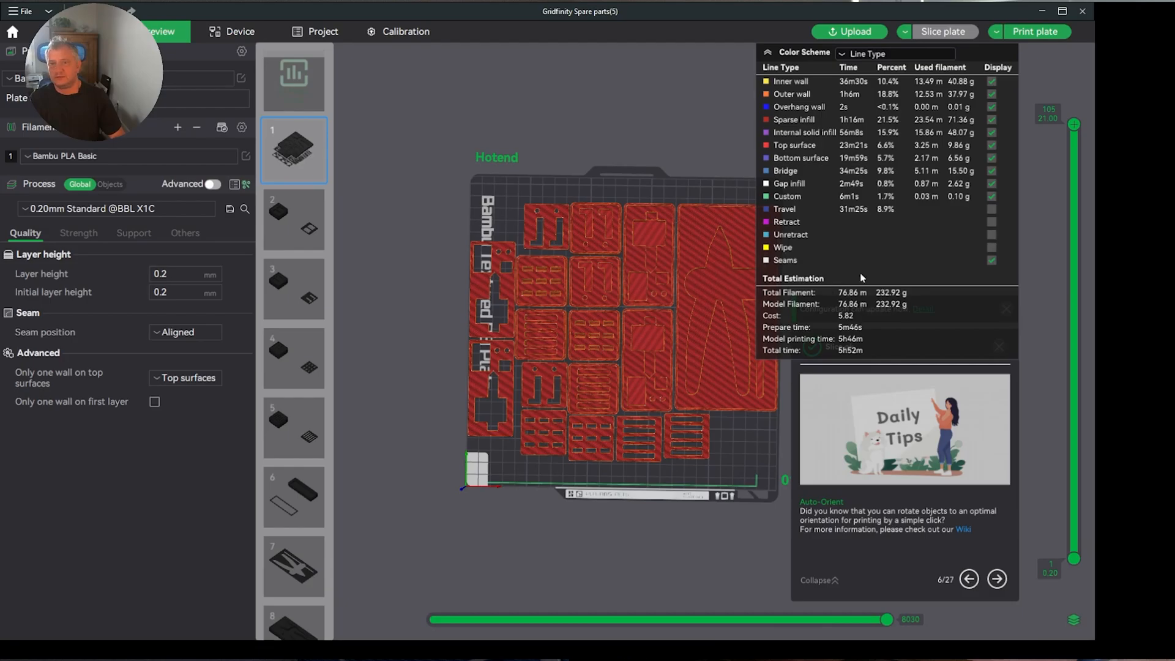
mouse_move(867, 355)
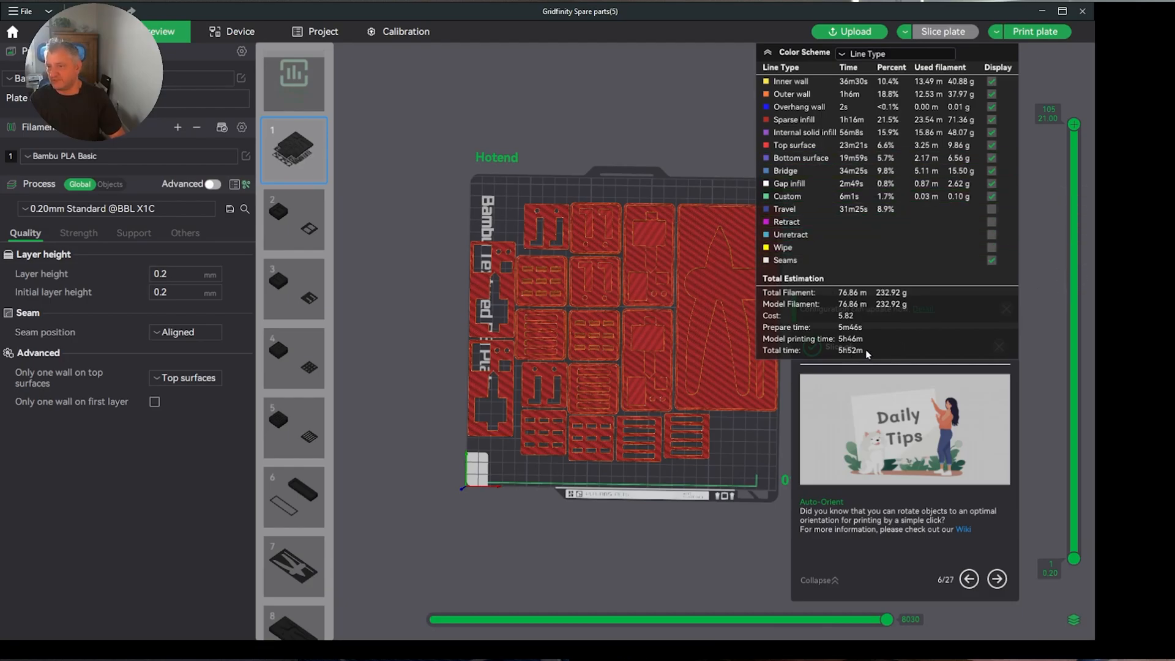
mouse_move(869, 320)
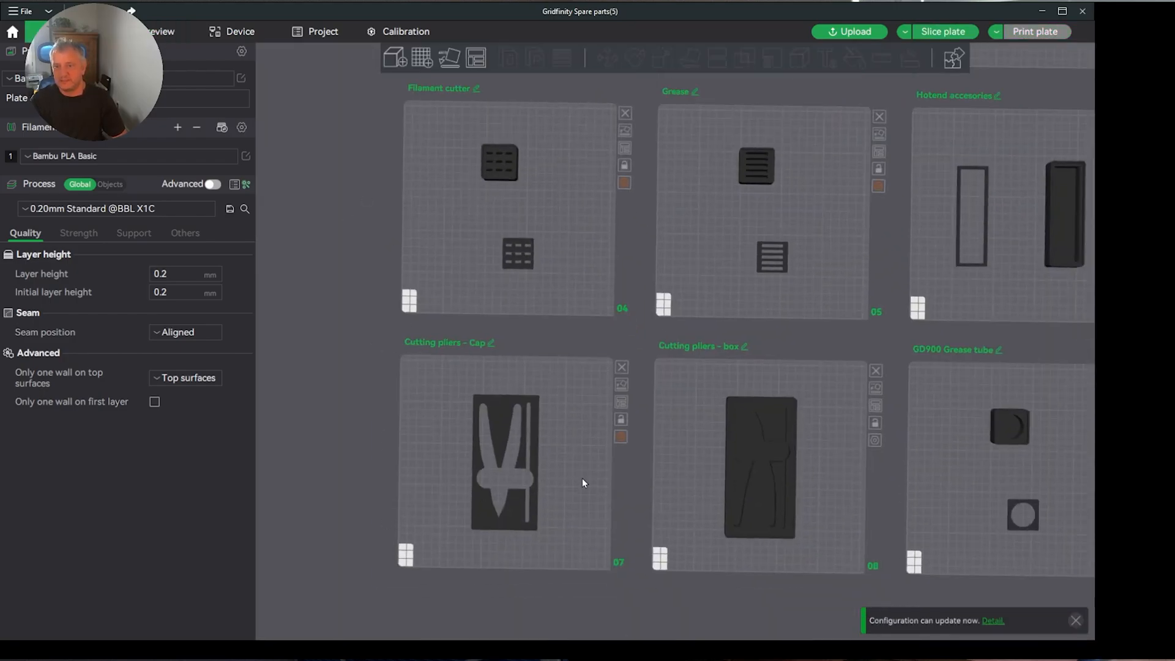
Slice plate 07 Cutting pliers - Cap (about 18 g, 28 min), then return to MakerWorld.
left_click(507, 464)
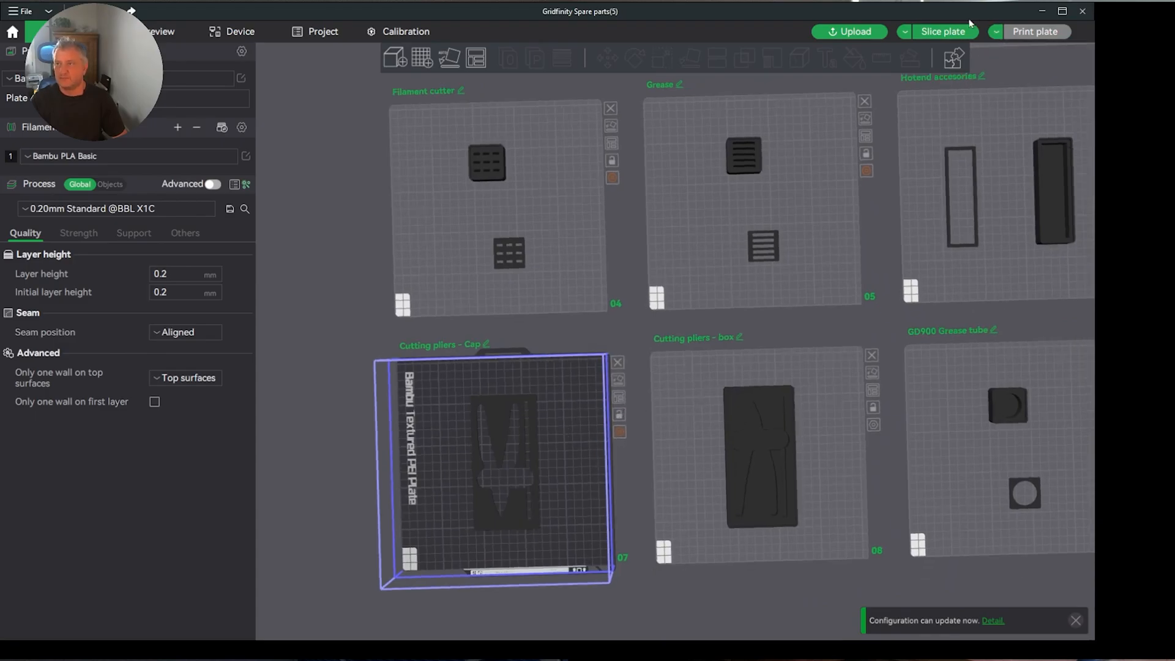
left_click(943, 31)
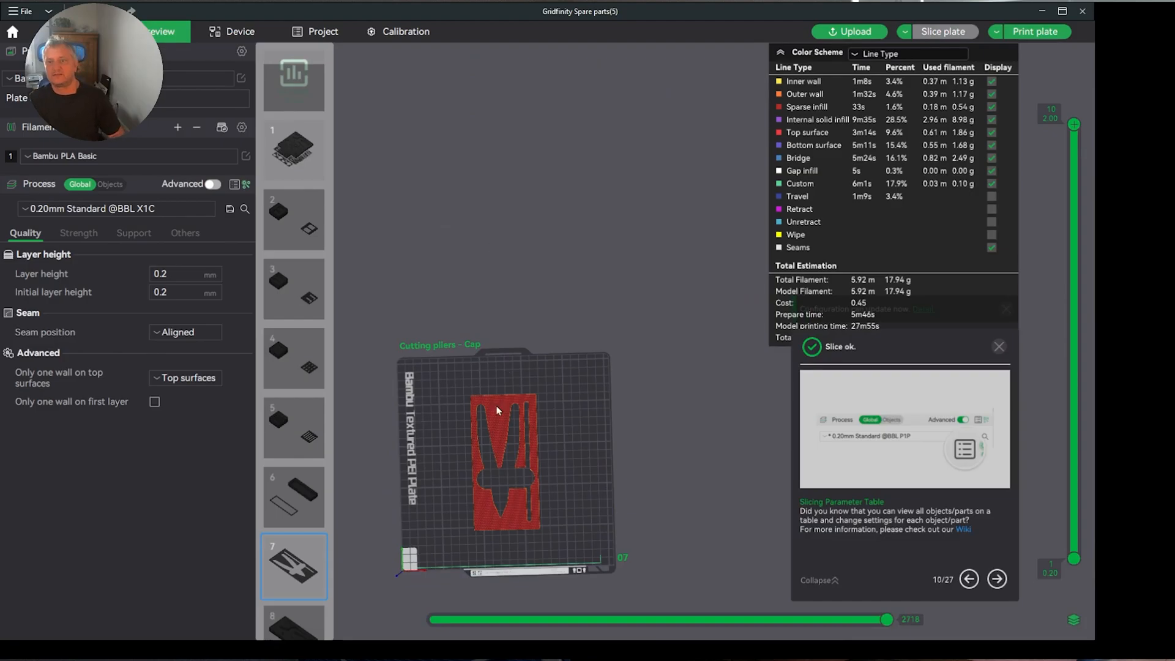
scroll("up", 3)
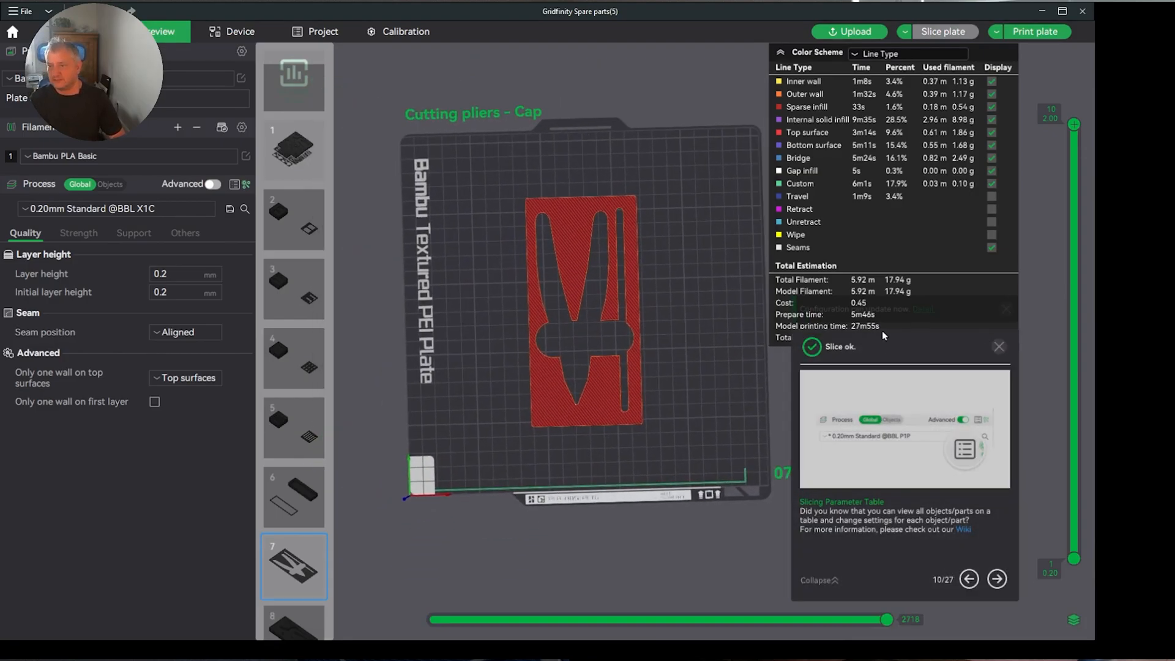
left_click(998, 345)
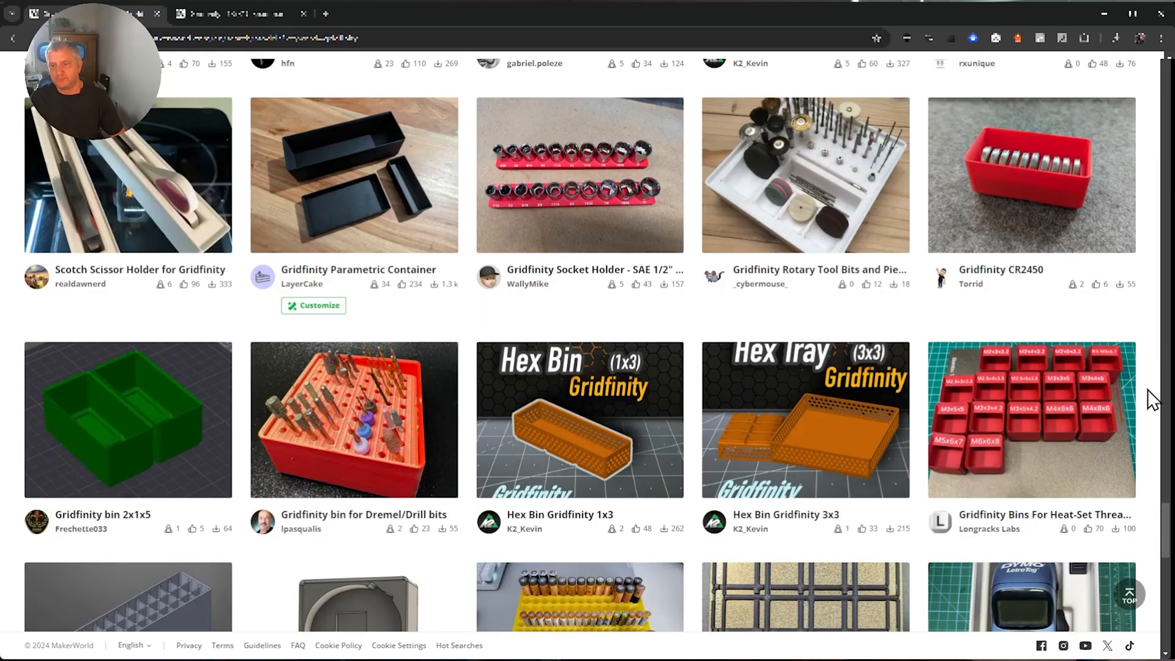
Search MakerWorld for 'base plar', open Gridfinity Parametric Base Plate, and choose Customize.
scroll("up", 3)
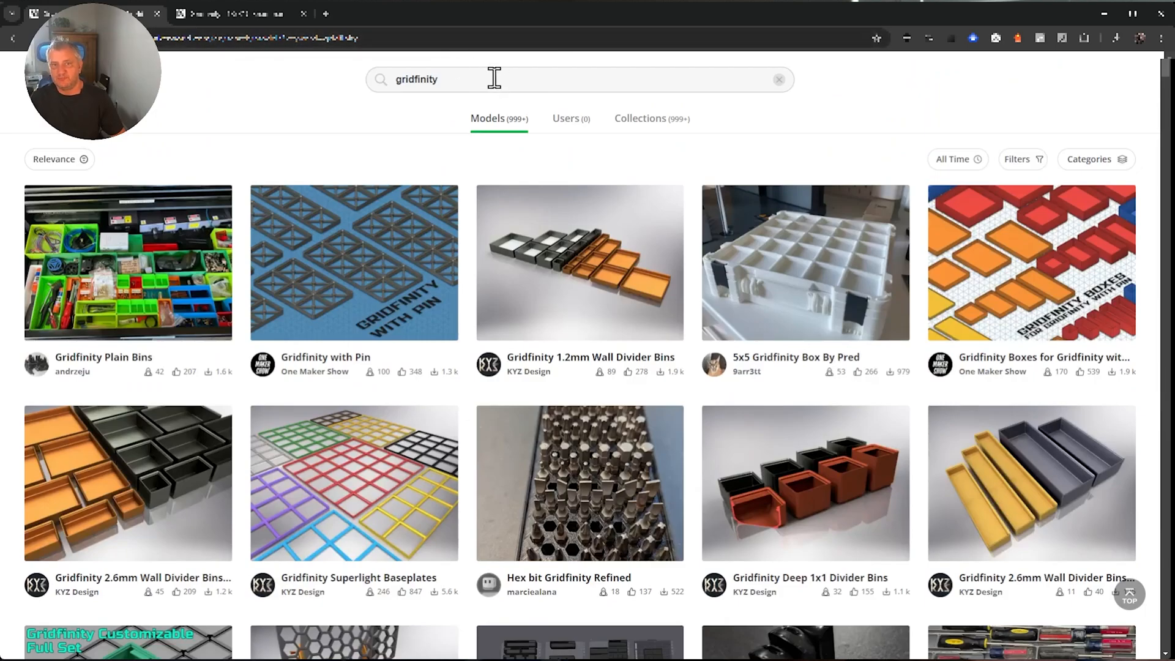
left_click(449, 79)
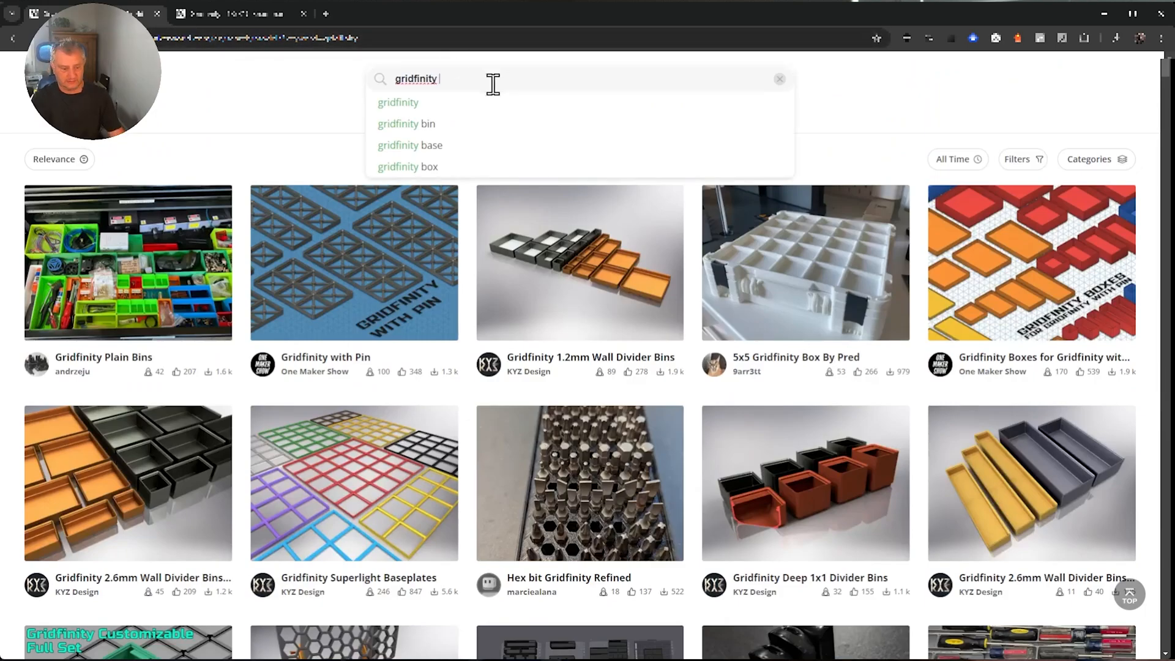
type("base plar")
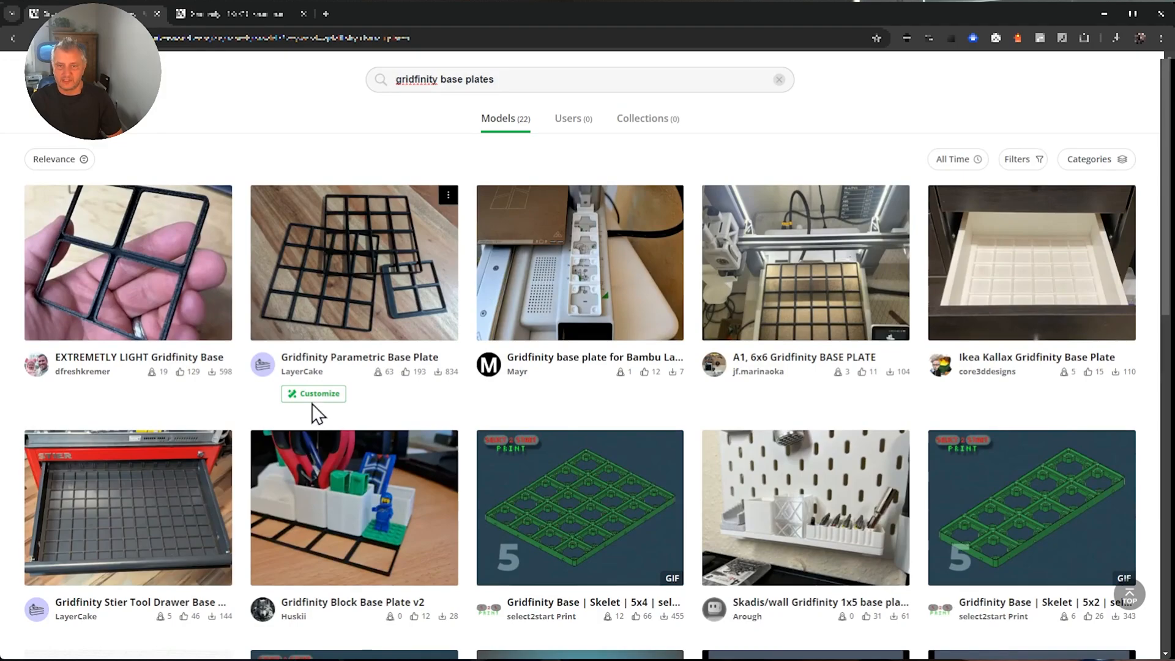
left_click(354, 263)
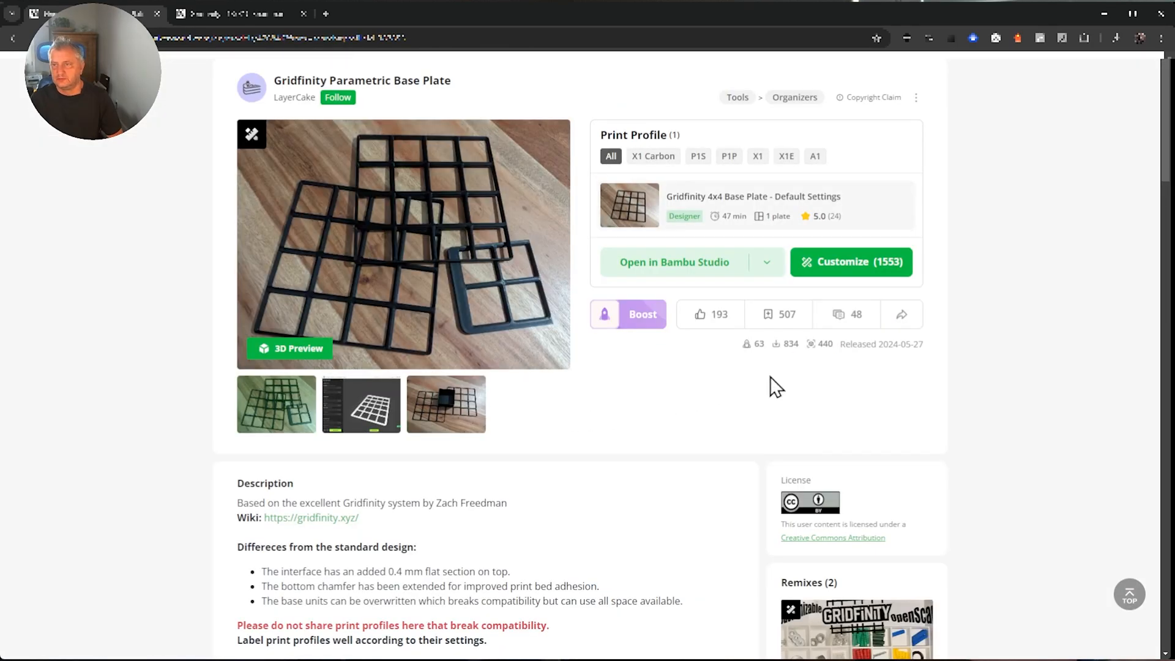
left_click(851, 261)
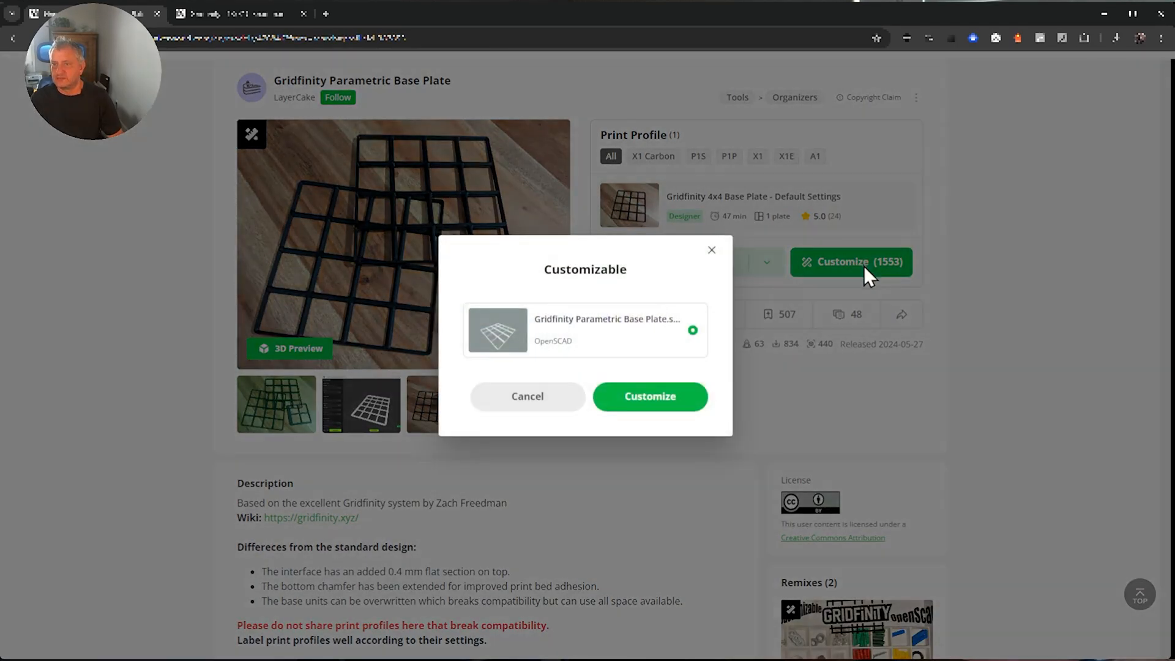
Generate a 5x5 unit base plate in the customizer and download it as 3MF.
left_click(649, 397)
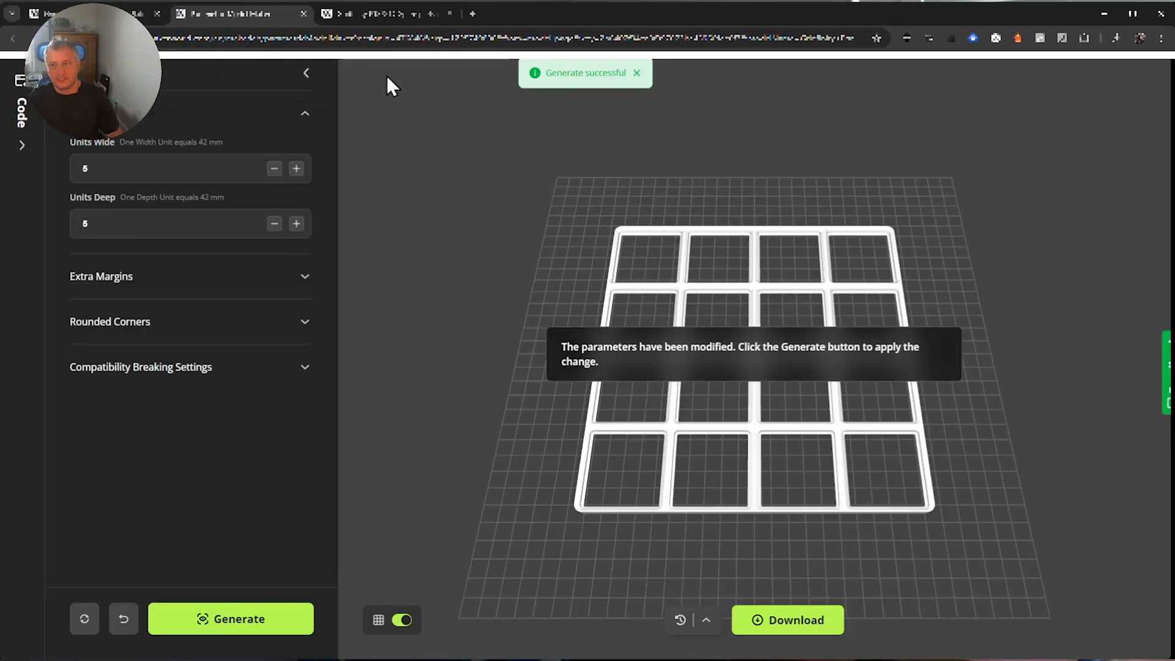
left_click(230, 619)
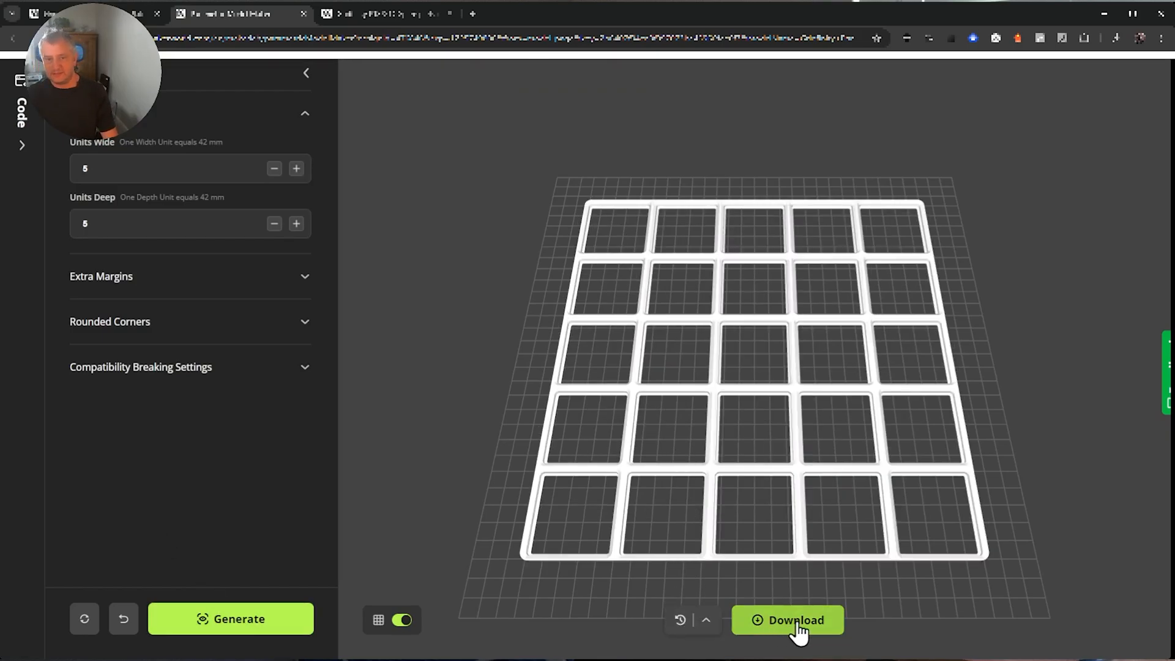
left_click(787, 620)
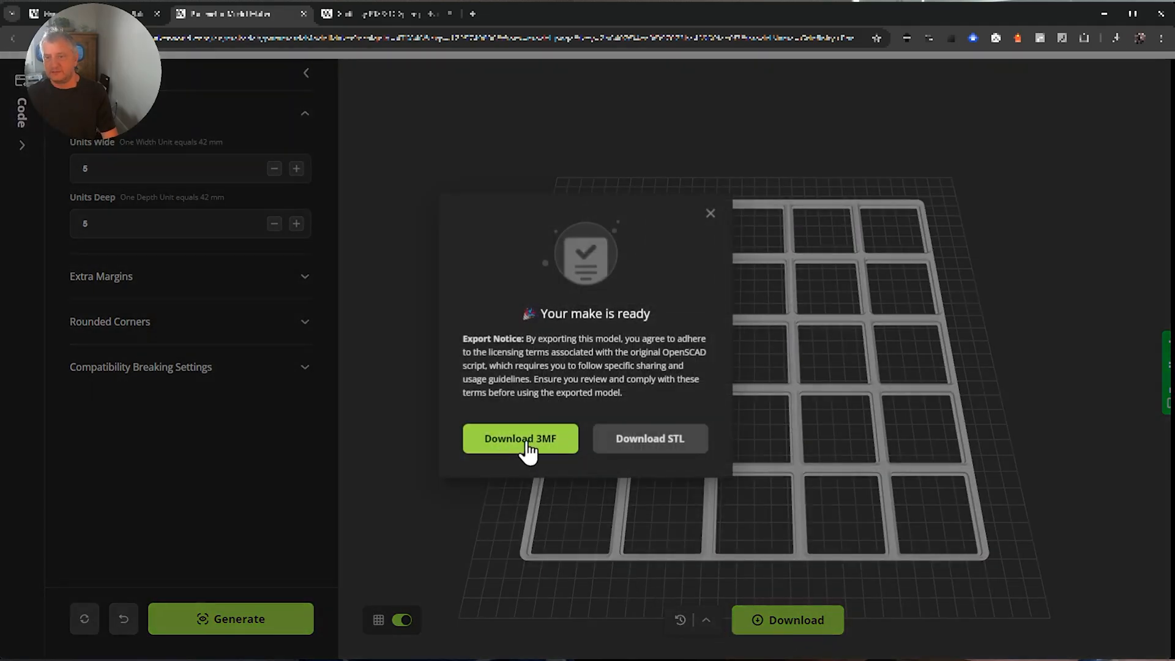
left_click(520, 439)
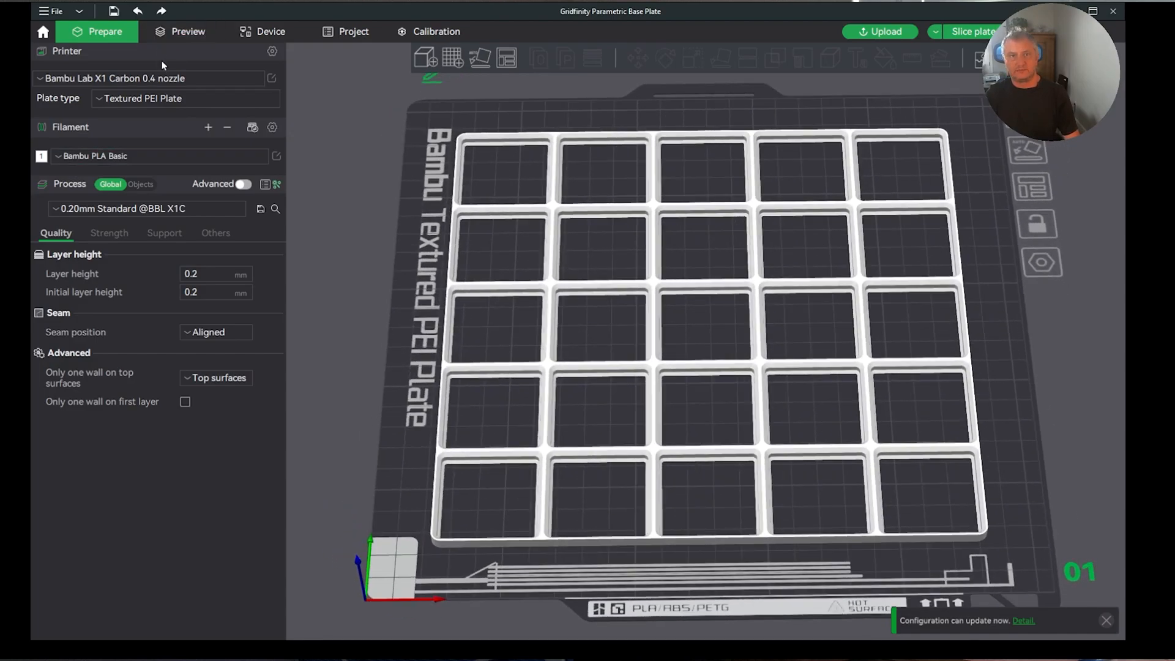
mouse_move(178, 113)
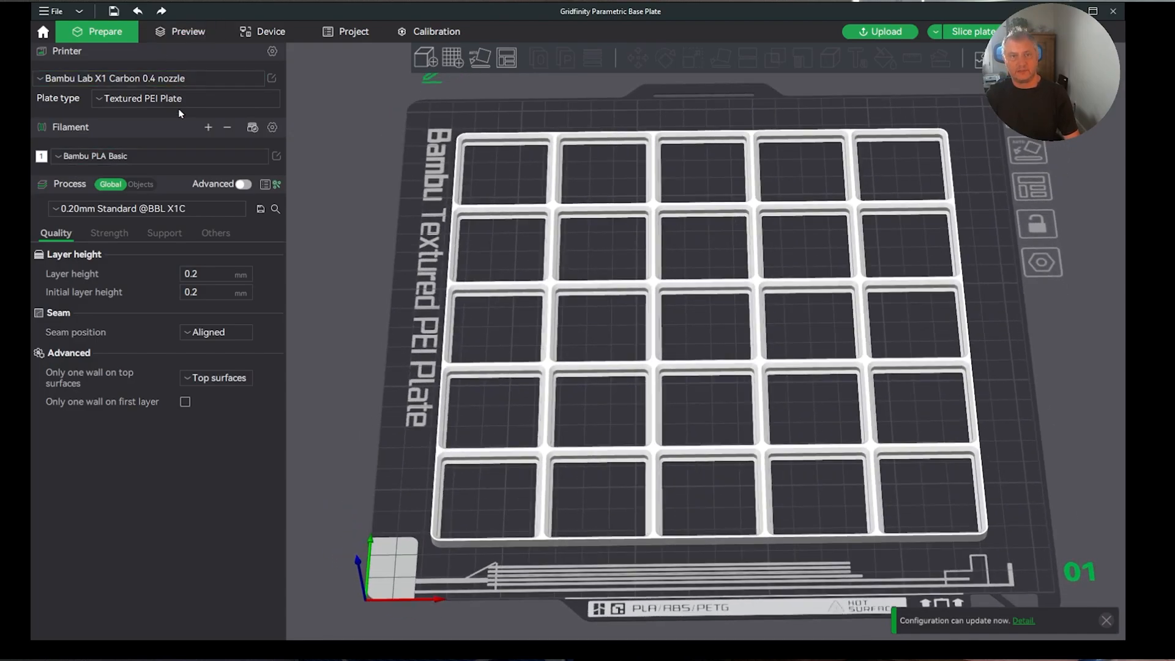
Switch the printer to Bambu Lab P1S 0.4 nozzle and slice the base plate.
left_click(148, 78)
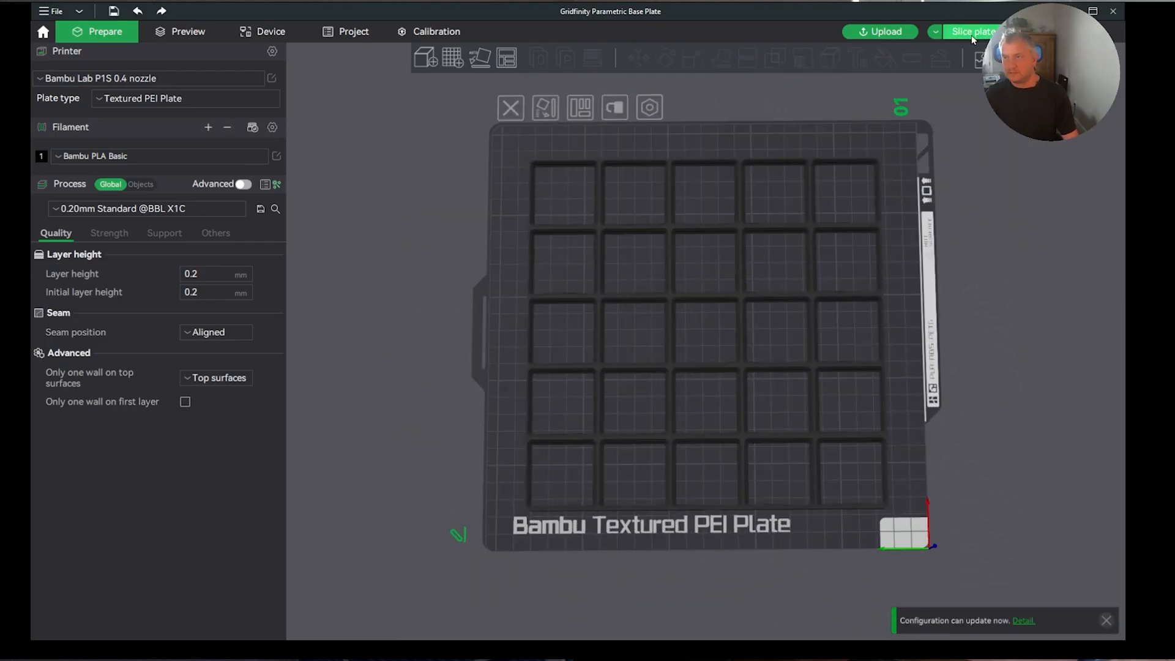
left_click(973, 31)
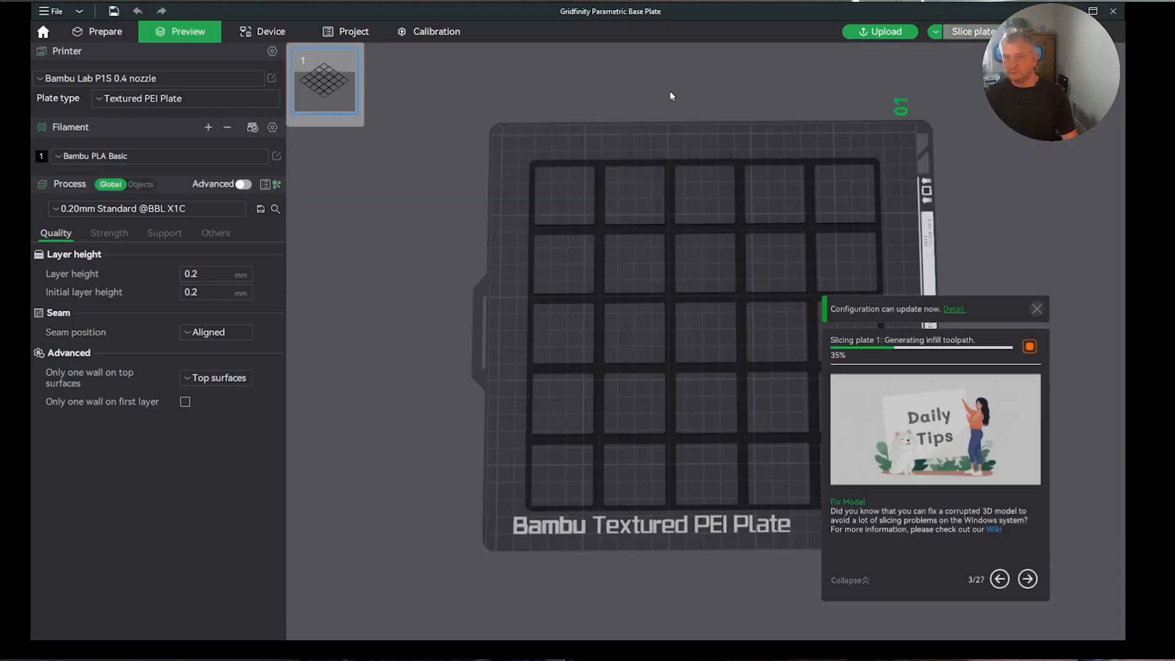